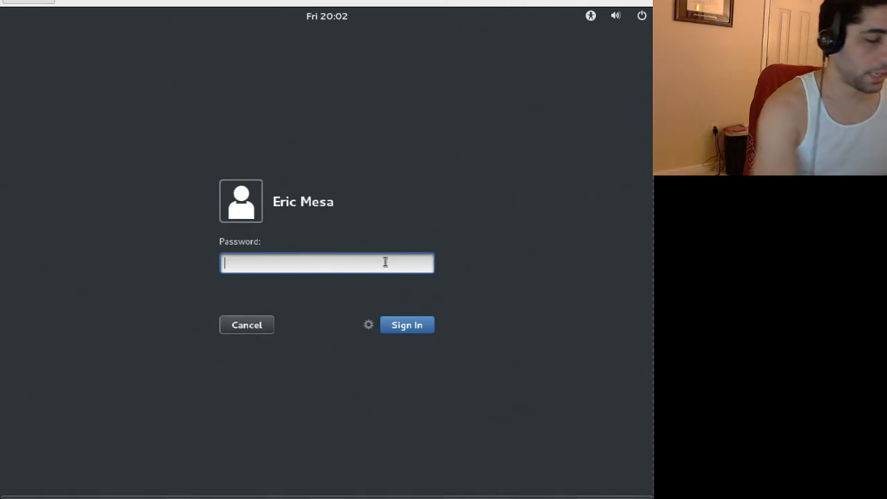
# Enter the account password and sign in to reach the KDE Plasma desktop.
pyautogui.write('***')
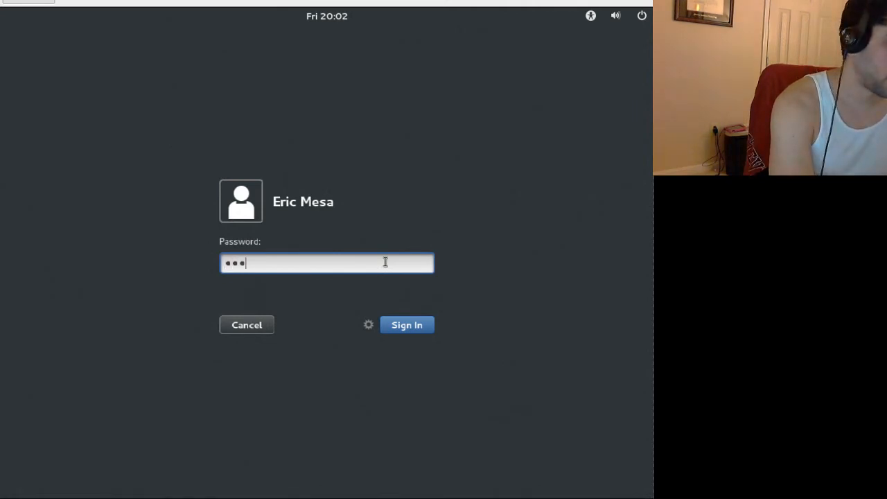
pyautogui.click(407, 324)
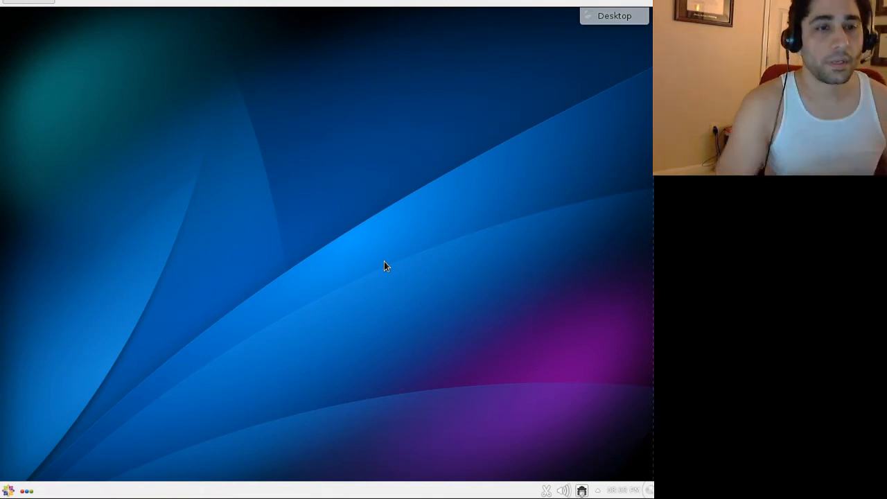
pyautogui.moveTo(404, 137)
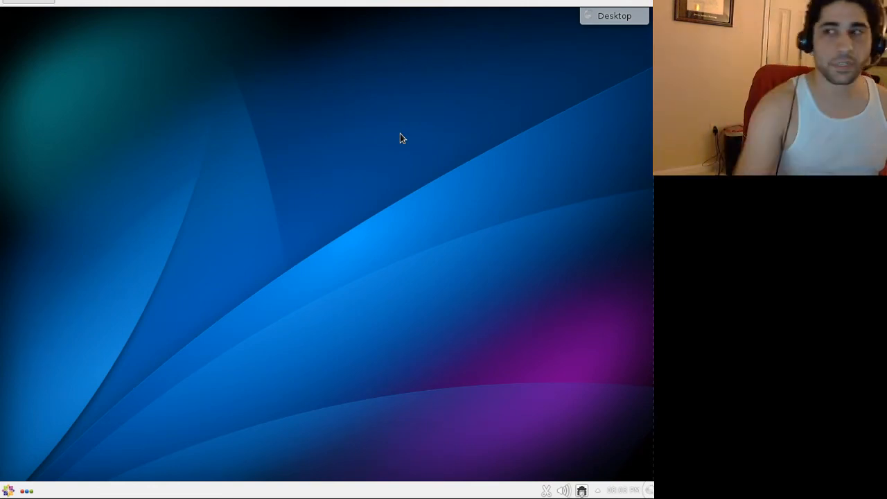
pyautogui.moveTo(367, 66)
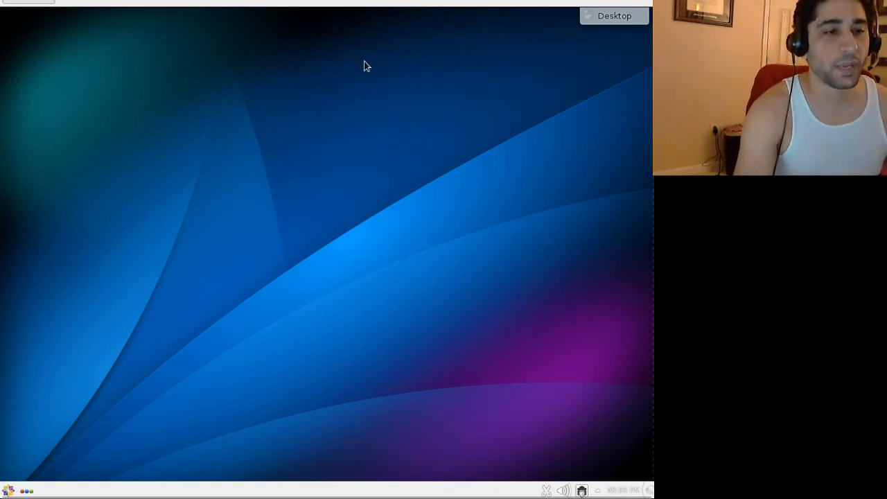
pyautogui.moveTo(55, 475)
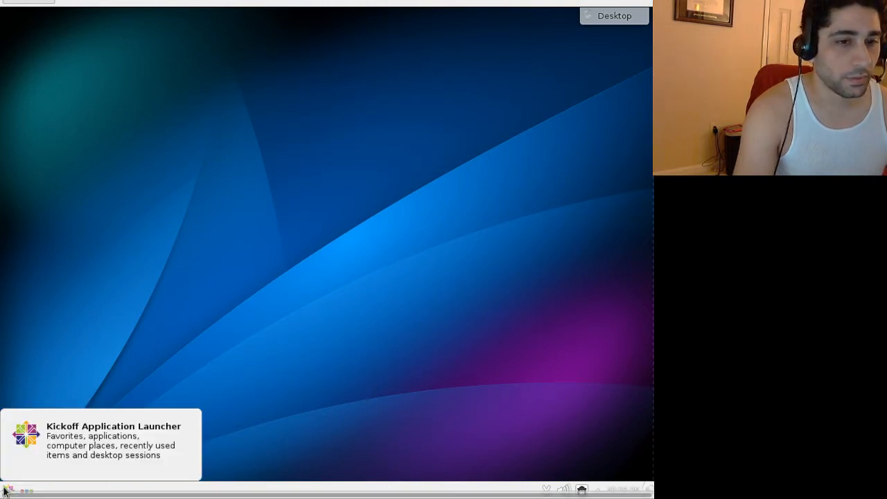
# Launch the Web Browser from Kickoff Favorites and scroll the CentOS Project homepage.
pyautogui.click(9, 491)
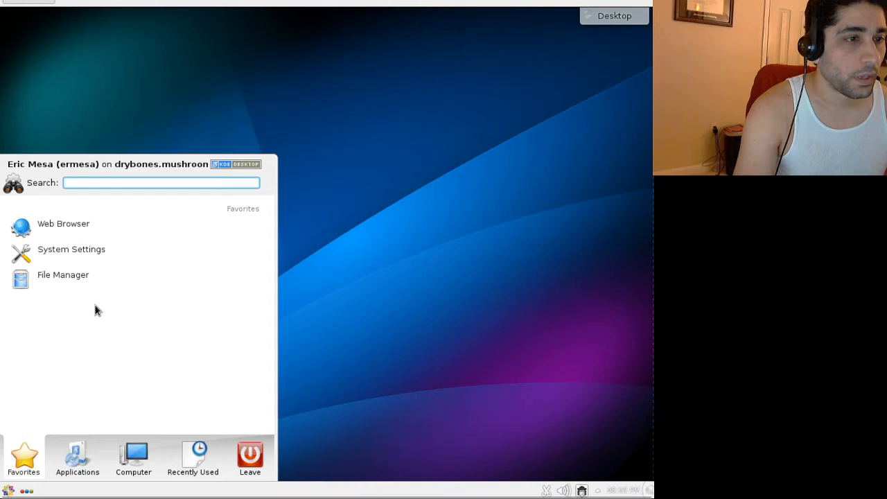
pyautogui.moveTo(57, 484)
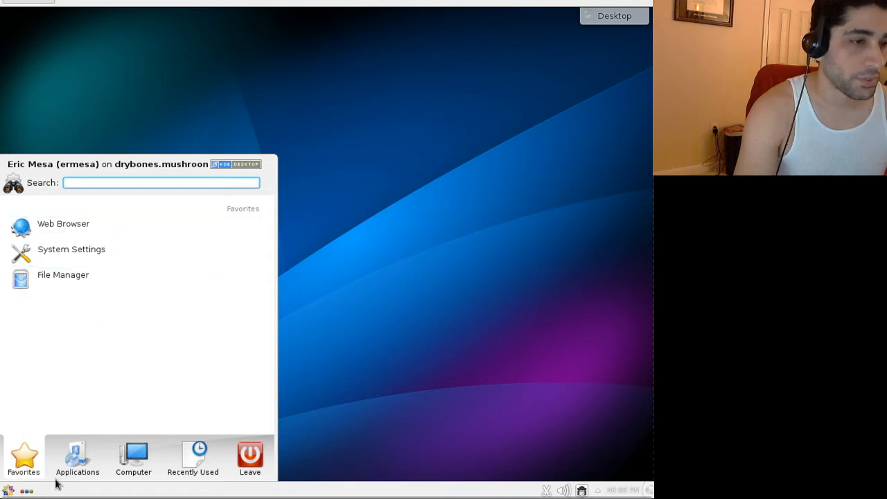
pyautogui.click(77, 458)
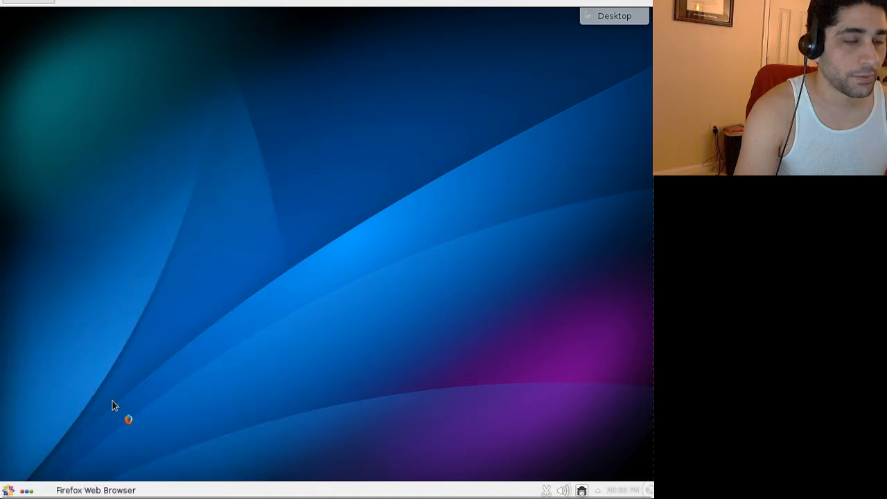
pyautogui.moveTo(165, 267)
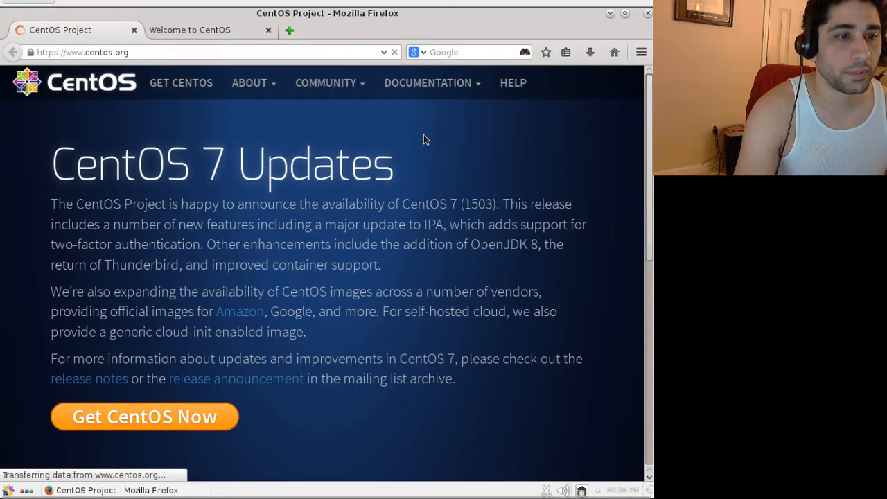
pyautogui.scroll(-3)
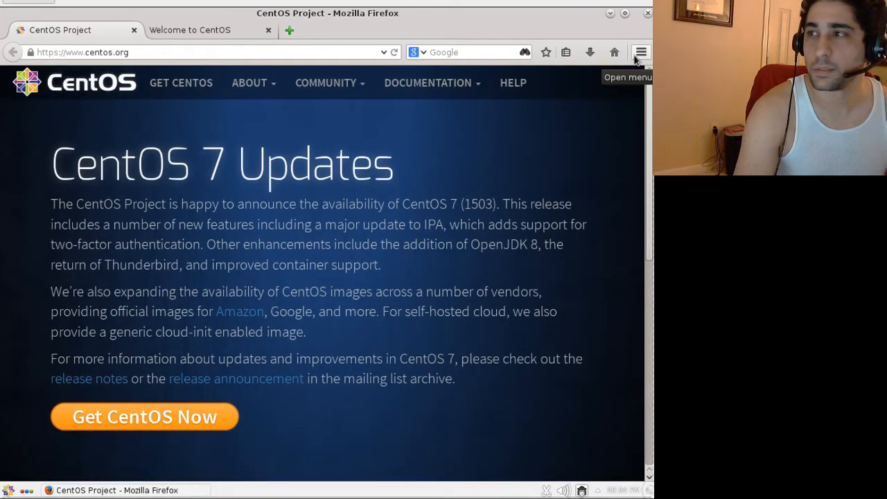
# Check the Firefox version (ESR 31.4.0) in Help > About Firefox, then close it.
pyautogui.click(640, 52)
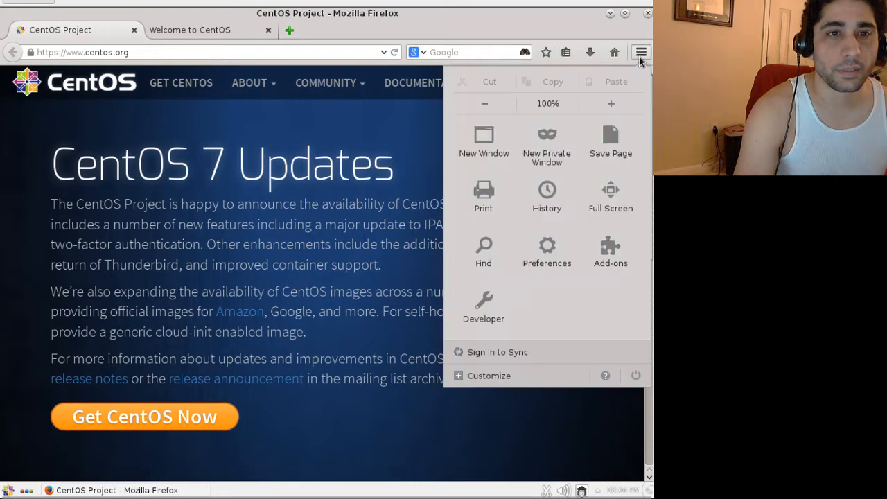
pyautogui.moveTo(639, 53)
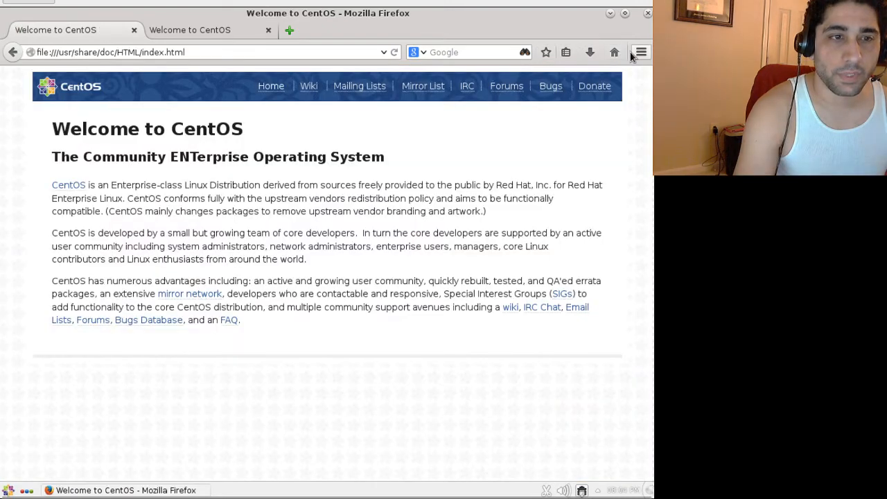
pyautogui.click(640, 52)
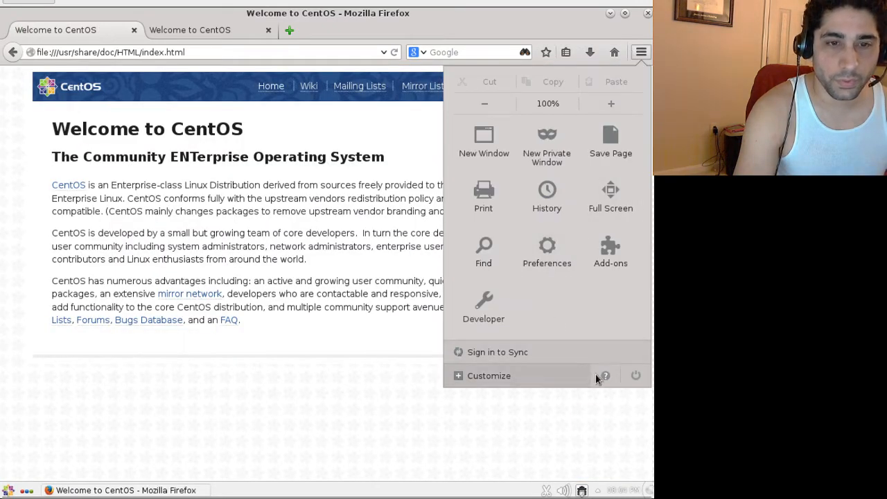
pyautogui.click(604, 375)
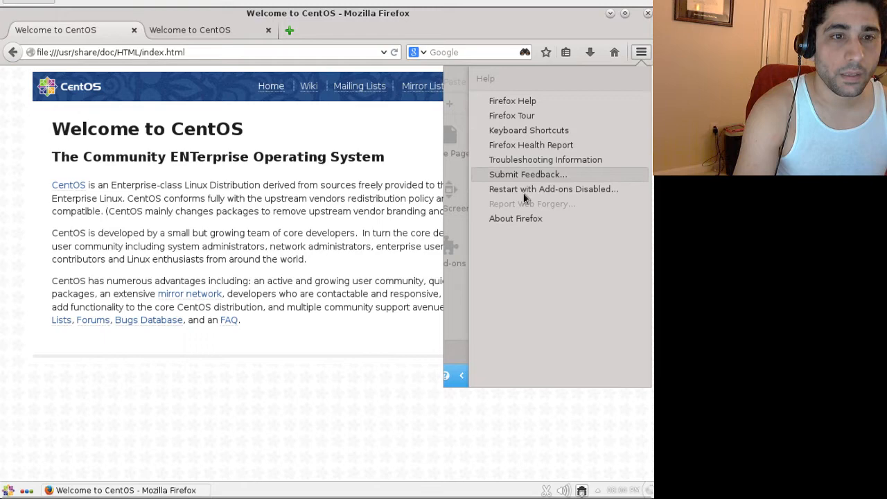
pyautogui.click(516, 218)
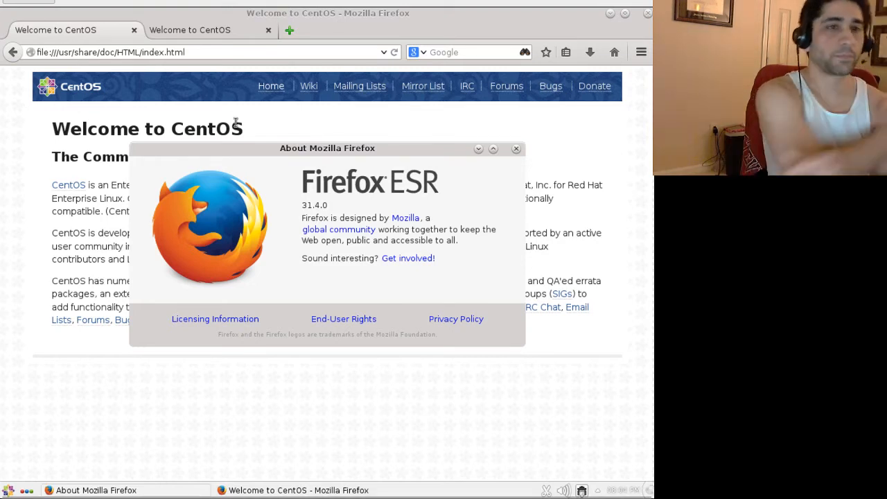
pyautogui.moveTo(394, 182)
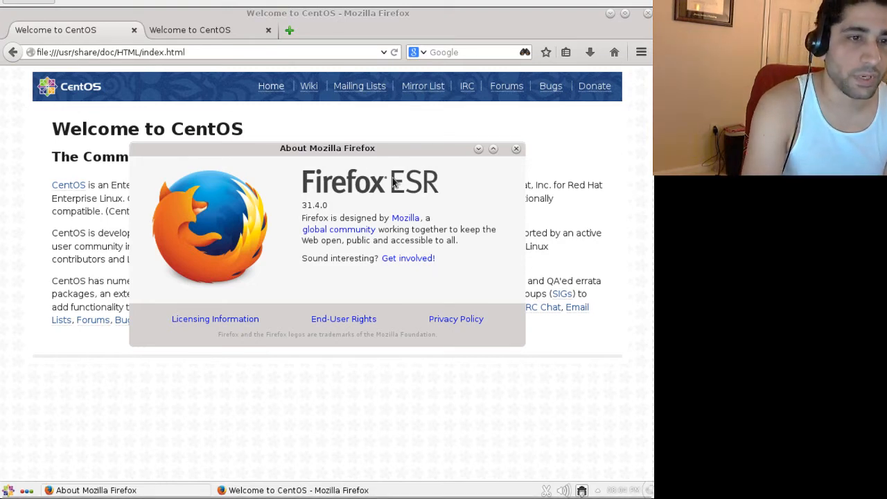
pyautogui.moveTo(511, 165)
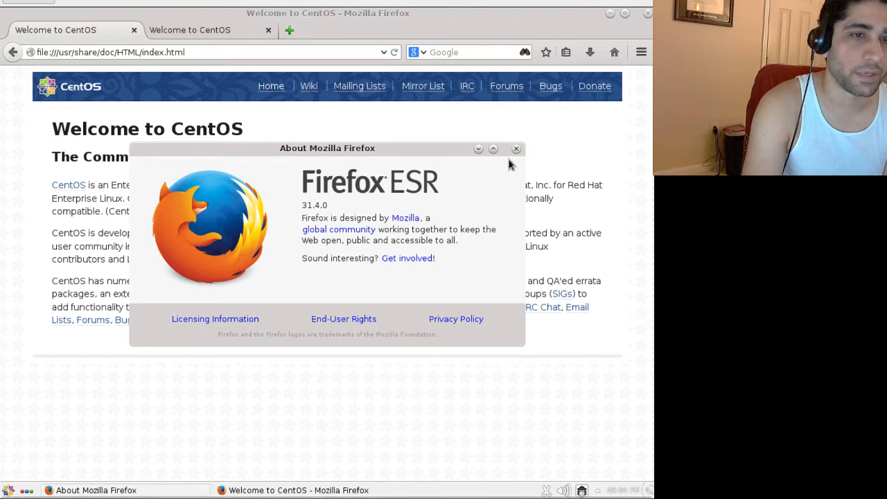
pyautogui.click(516, 148)
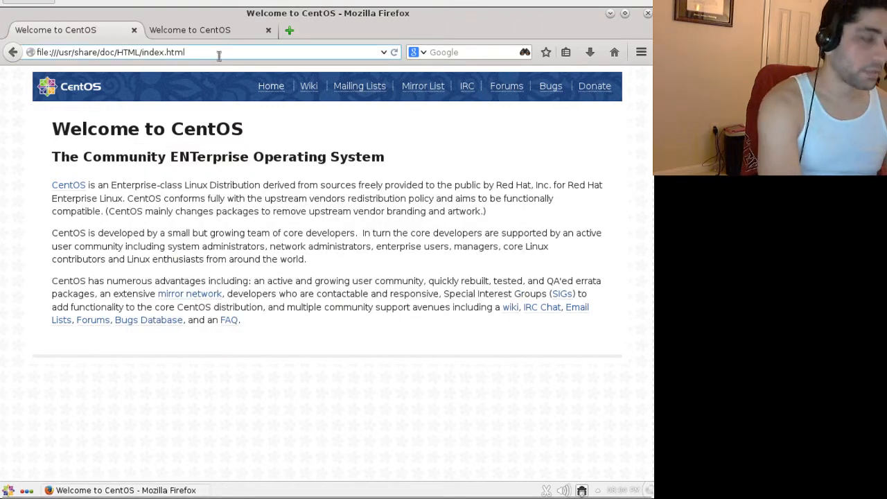
# Open a Missy Elliott video on YouTube, then load cnn.com.
pyautogui.write('youtube.com')
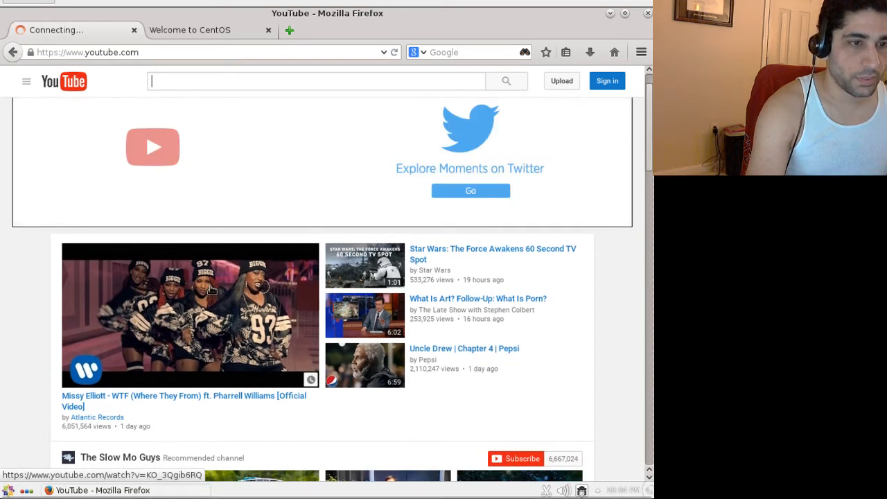
pyautogui.click(190, 315)
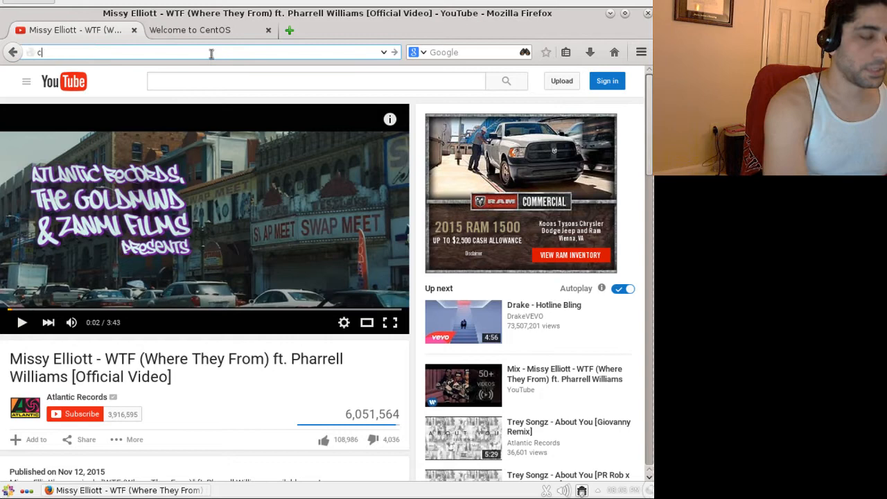
pyautogui.write('cnn.com')
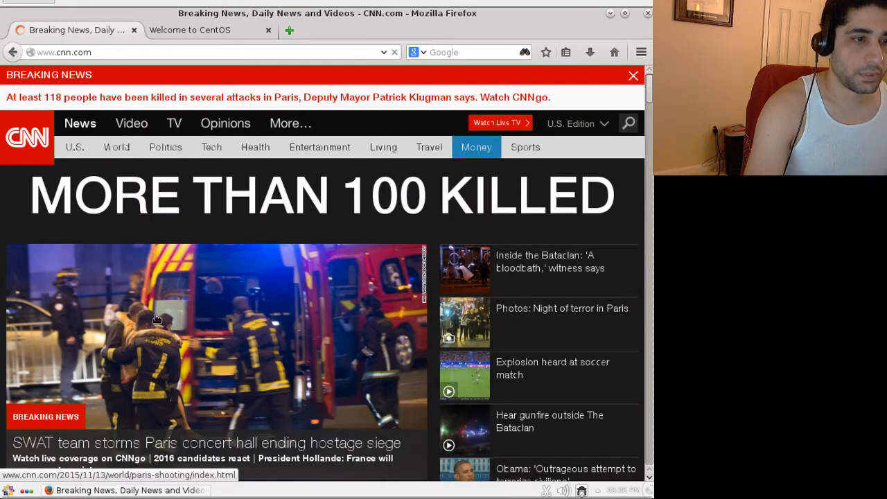
# Dismiss the Flash prompt, scroll through CNN, and close Firefox to get the two-tab warning.
pyautogui.scroll(-3)
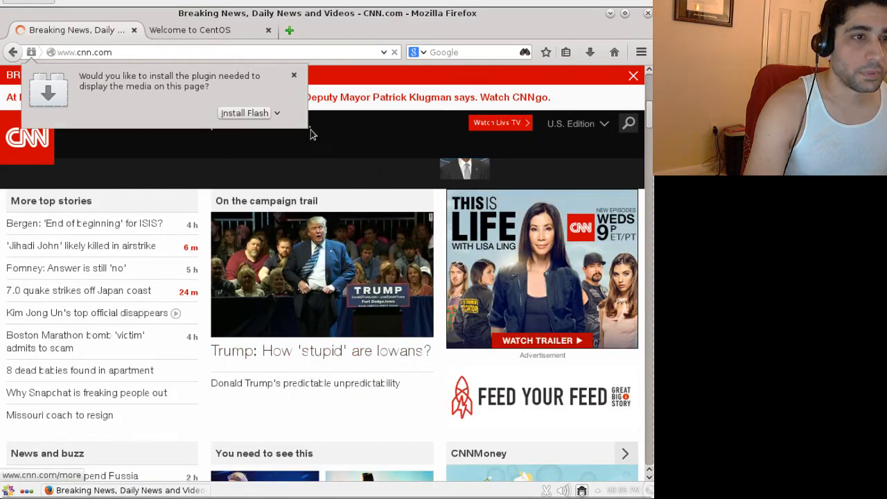
pyautogui.click(294, 75)
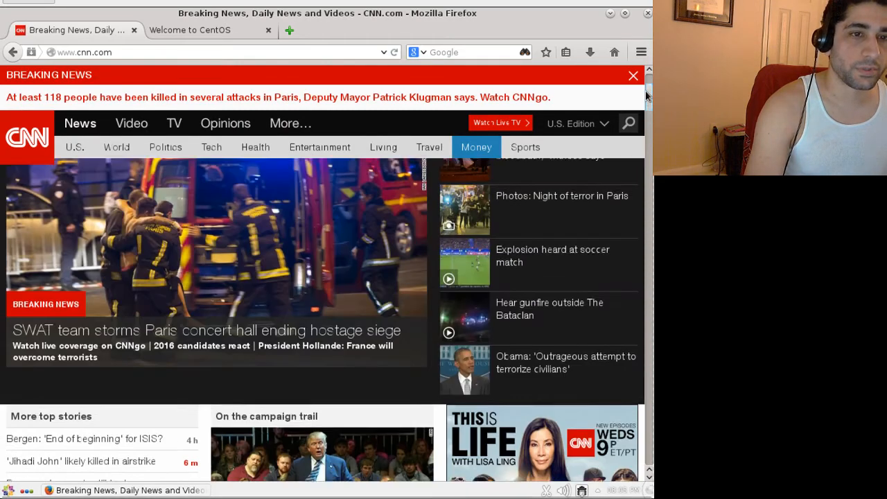
pyautogui.scroll(-3)
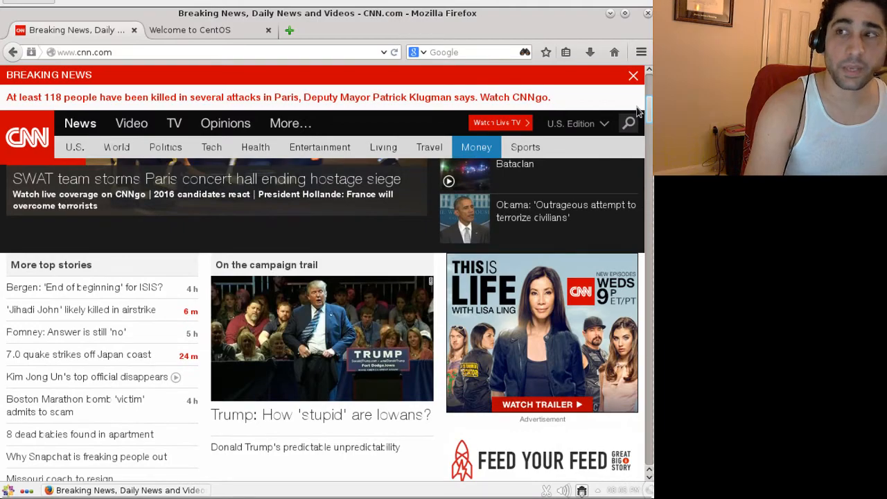
pyautogui.scroll(-3)
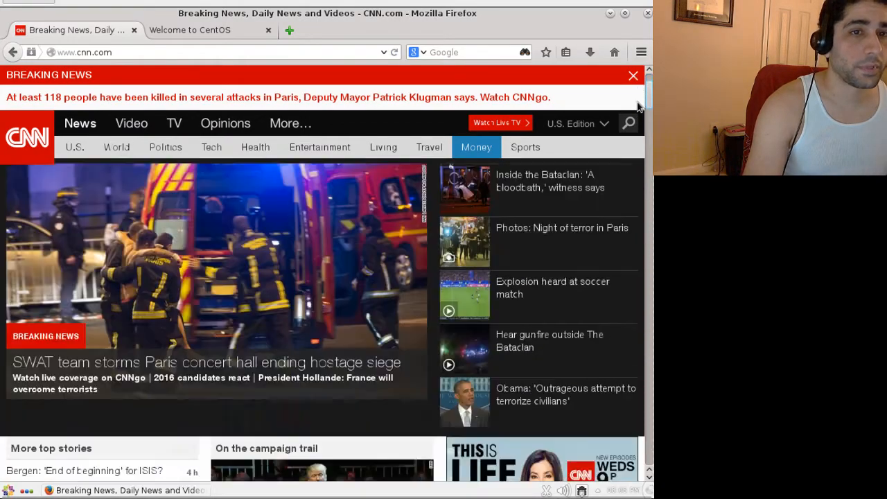
pyautogui.scroll(-3)
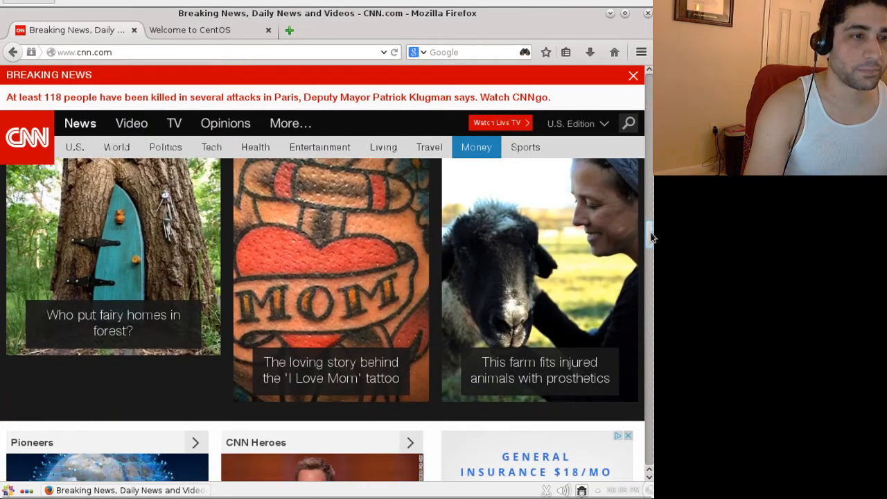
pyautogui.scroll(-3)
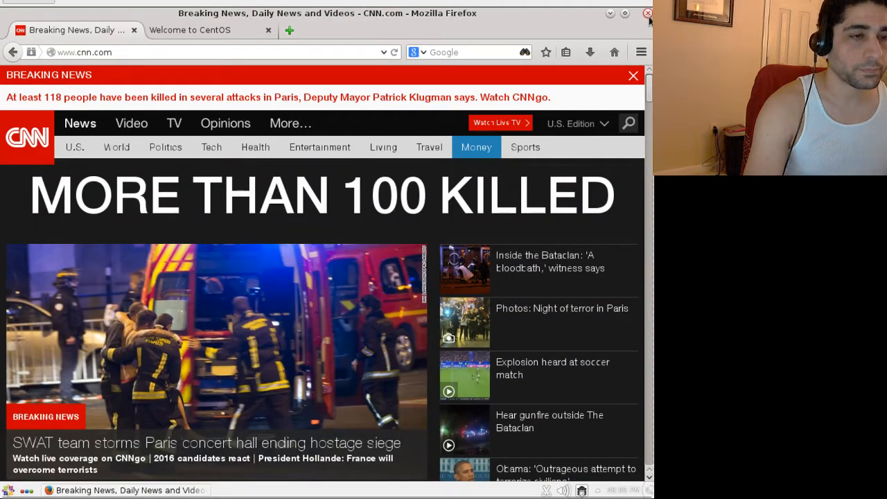
pyautogui.click(648, 13)
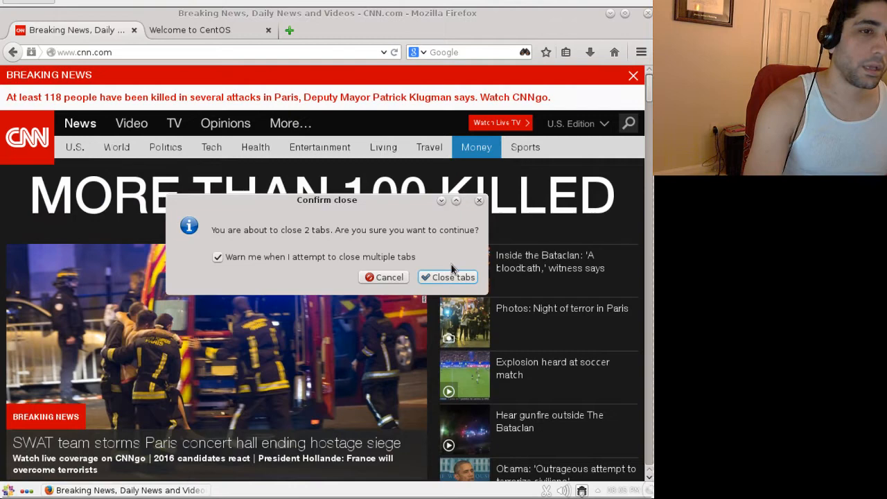
# Confirm closing both tabs, then launch LibreOffice Writer by searching 'libre' in Kickoff.
pyautogui.click(447, 277)
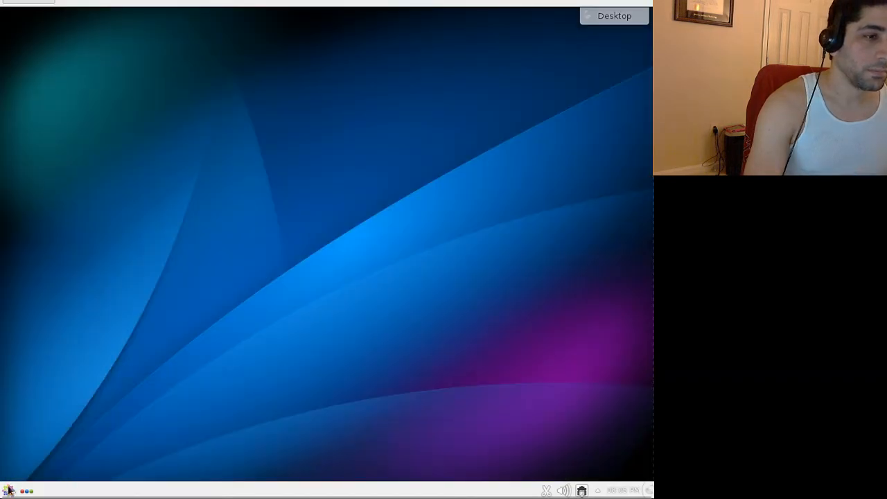
pyautogui.click(7, 491)
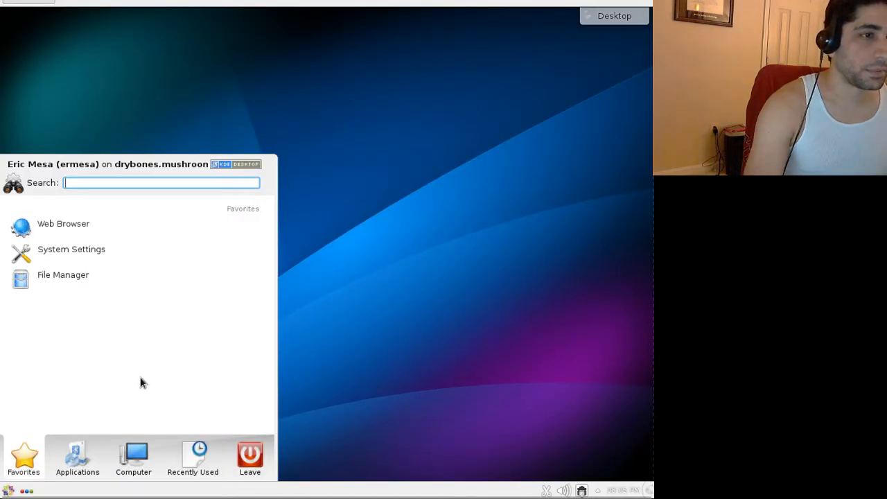
pyautogui.moveTo(235, 268)
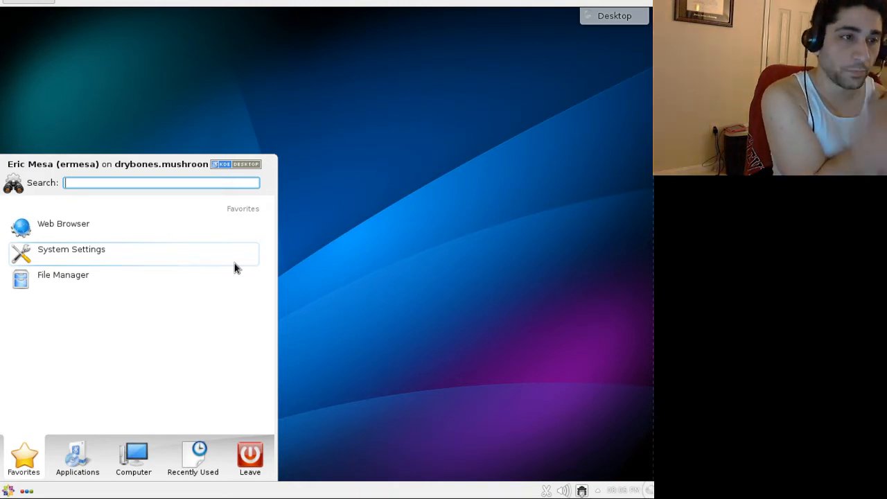
pyautogui.write('libre')
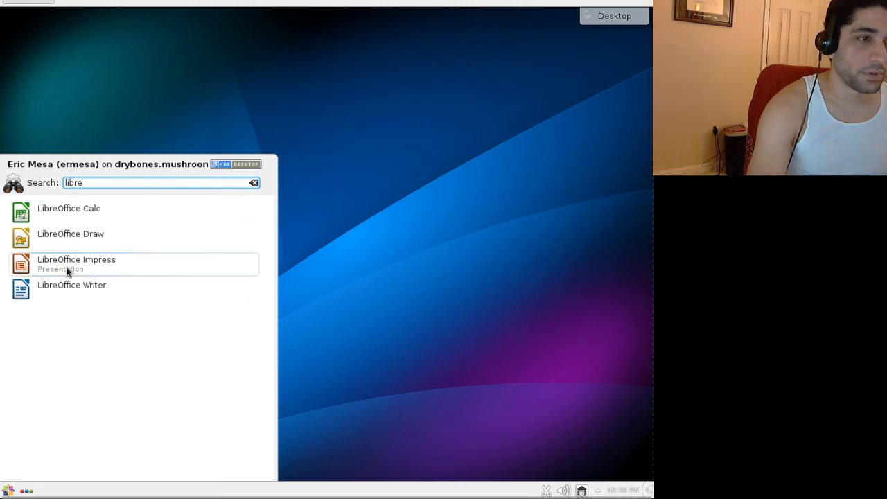
pyautogui.click(72, 285)
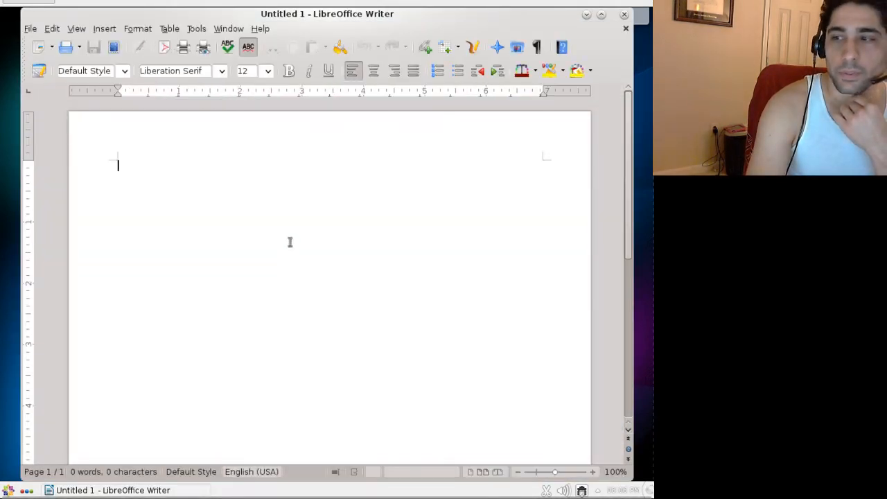
# View LibreOffice version 4.2.6.3 in Help > About, dismiss it, and close Writer.
pyautogui.click(261, 29)
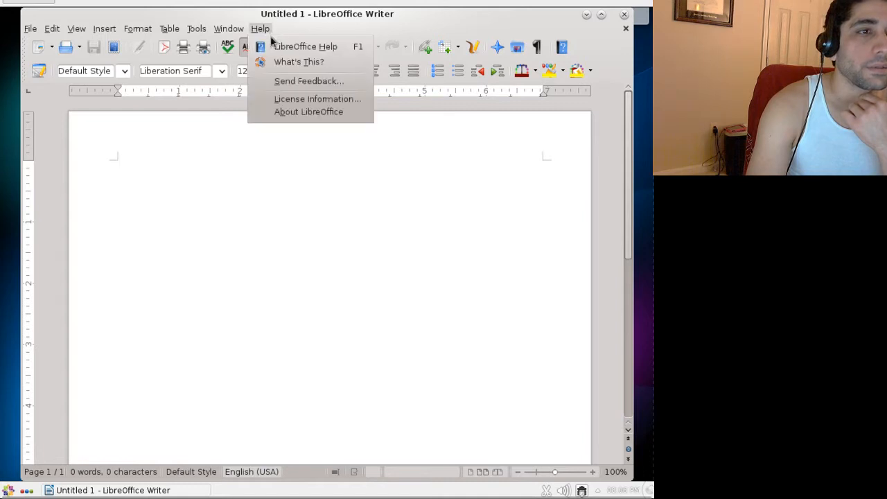
pyautogui.click(308, 111)
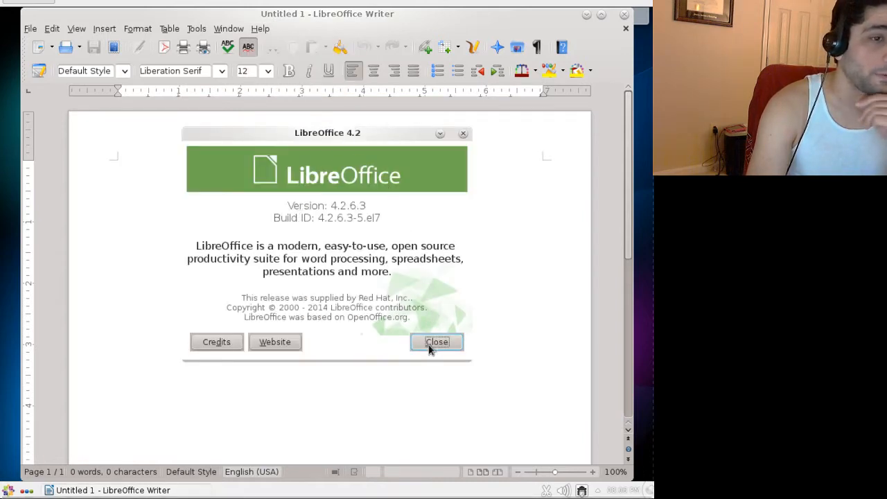
pyautogui.click(436, 342)
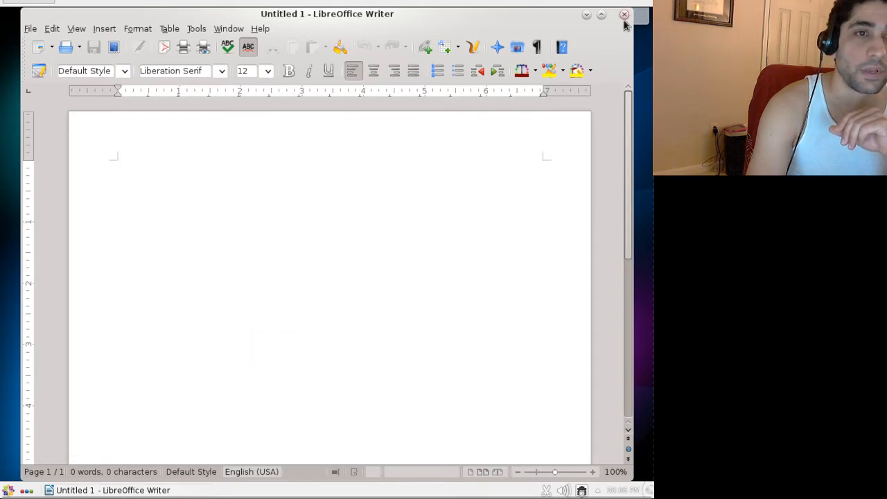
pyautogui.click(623, 14)
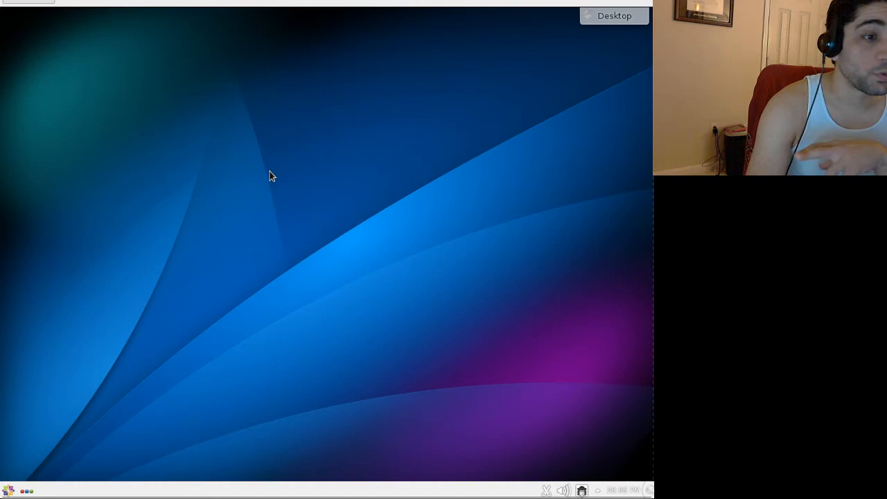
pyautogui.moveTo(274, 46)
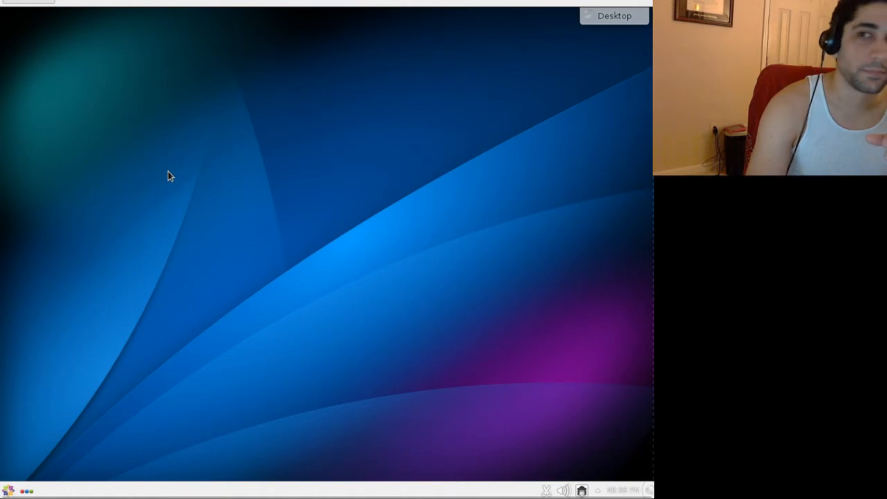
pyautogui.moveTo(109, 116)
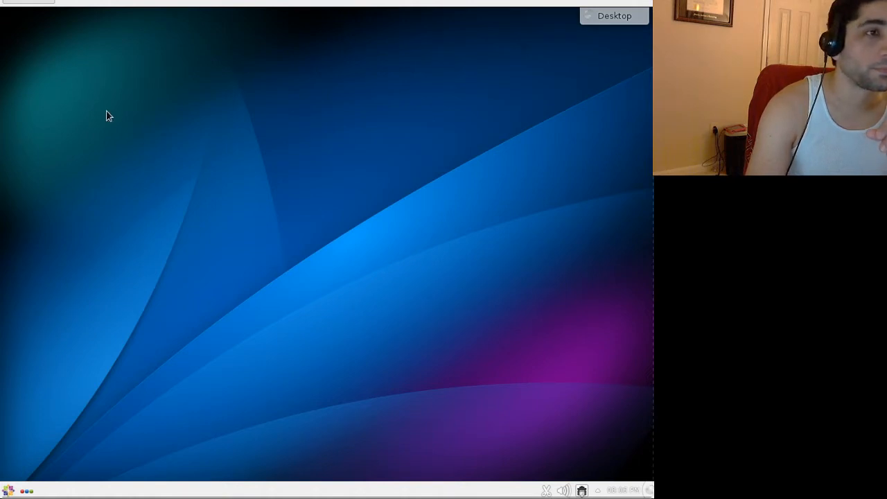
# Open Konsole, become root with 'su -', and begin entering 'yum check-update'.
pyautogui.click(10, 490)
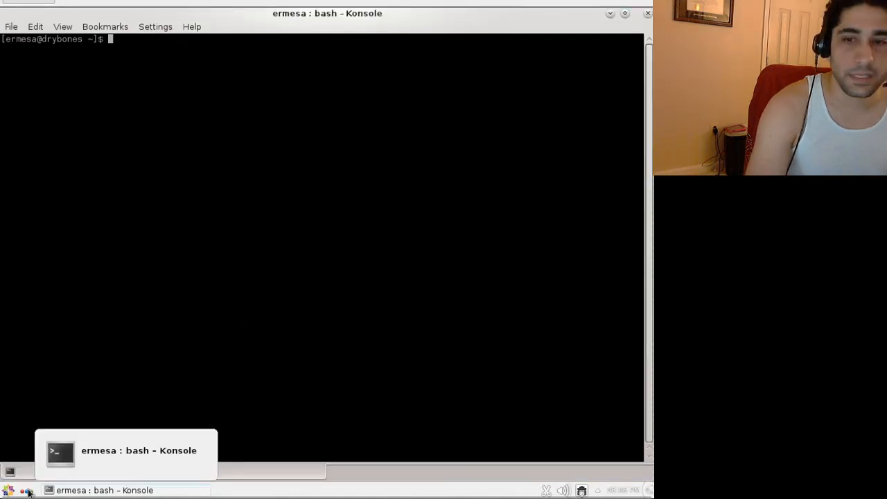
pyautogui.moveTo(8, 490)
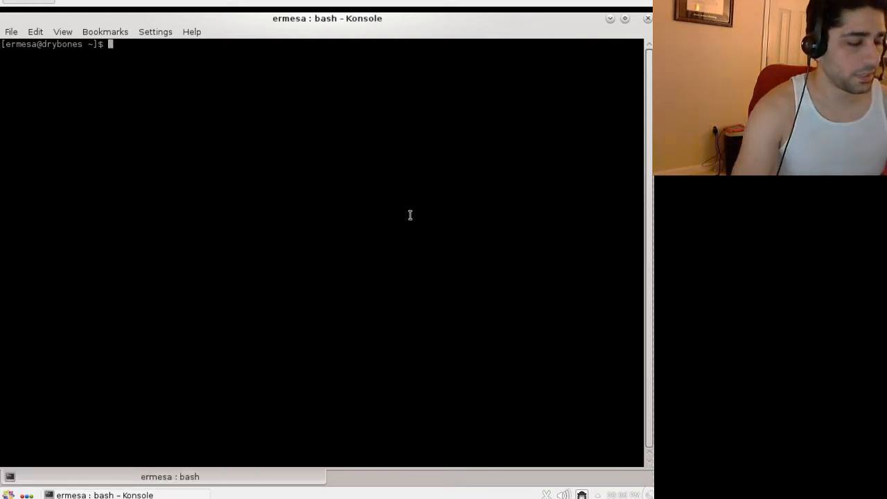
pyautogui.write('su -')
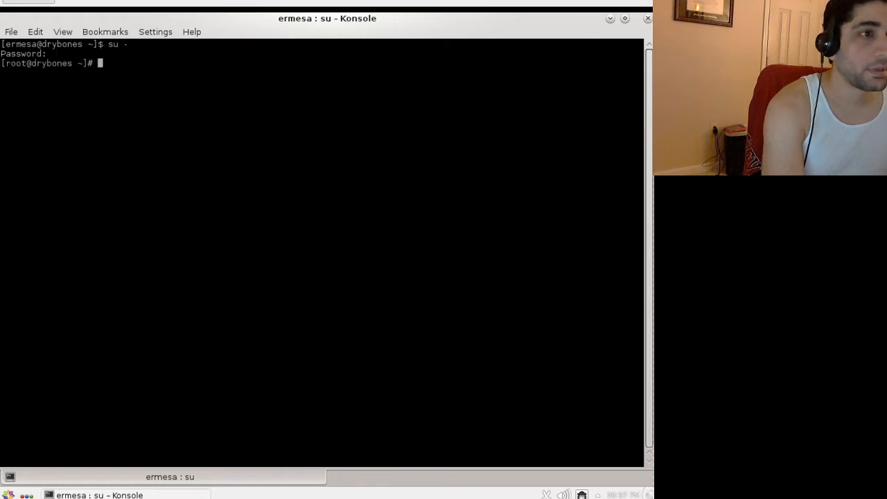
pyautogui.write('yum check-update')
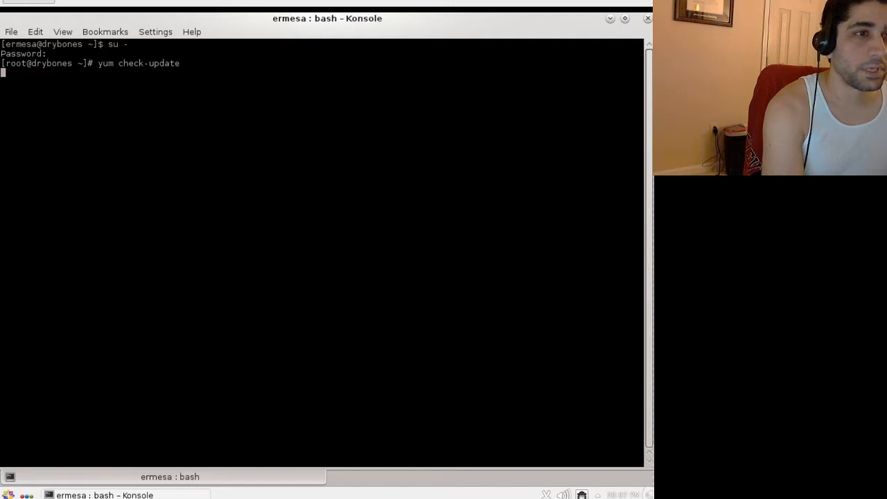
# Run yum check-update as root and scroll through the available package updates.
pyautogui.press('Return')
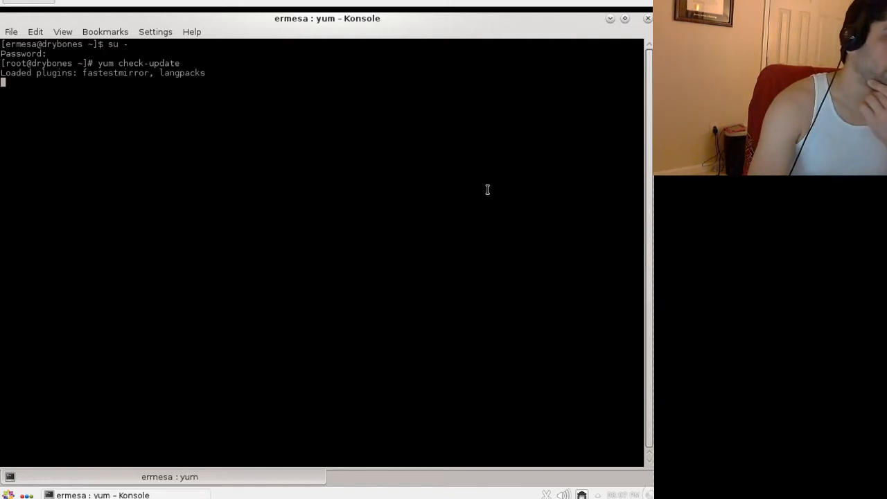
pyautogui.moveTo(419, 200)
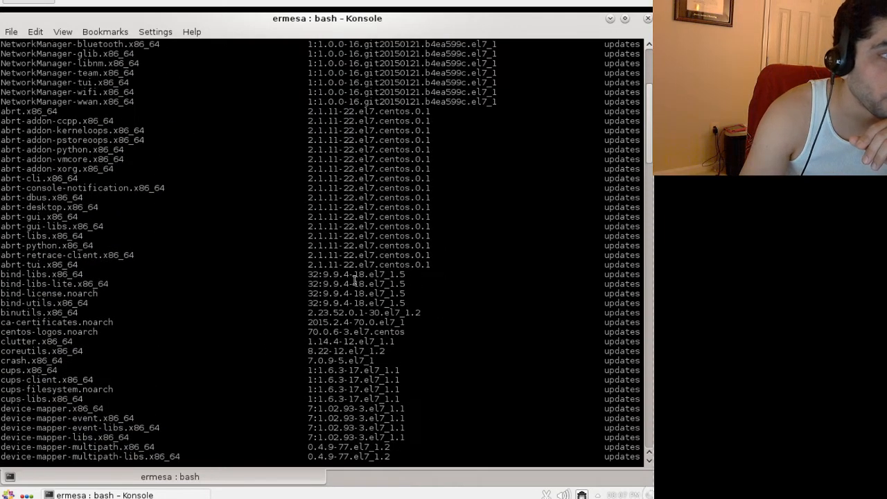
pyautogui.scroll(-3)
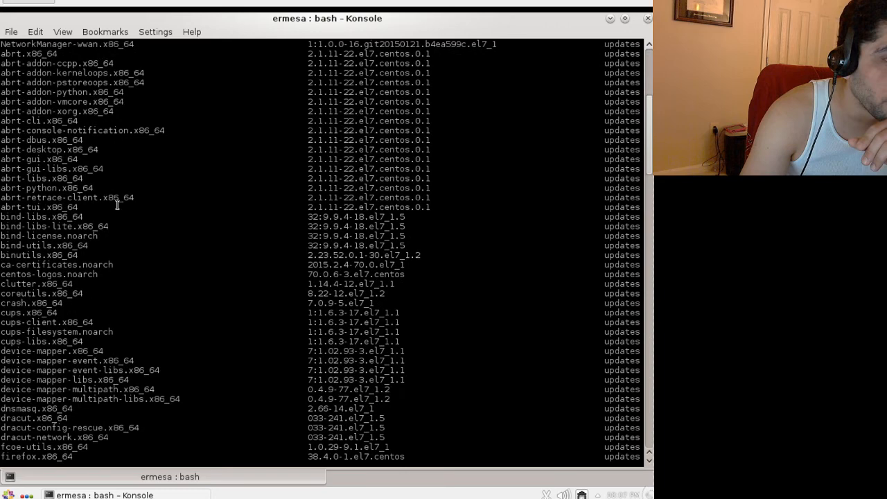
pyautogui.scroll(-3)
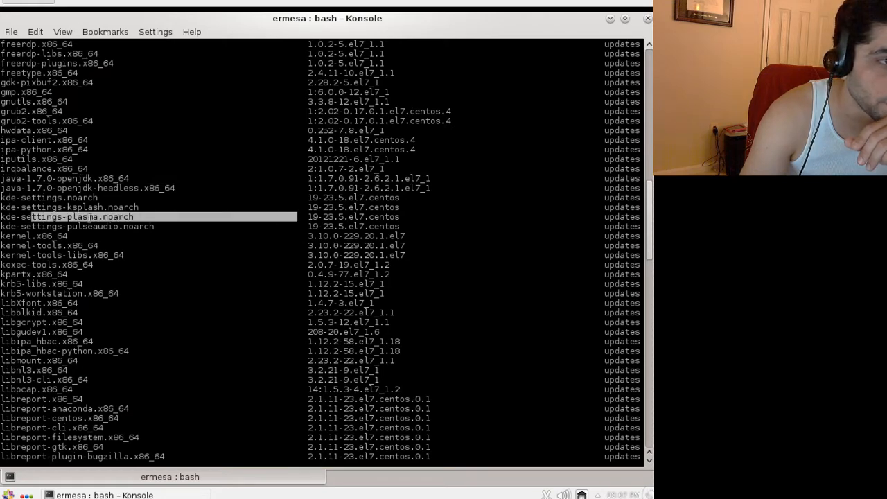
pyautogui.scroll(-3)
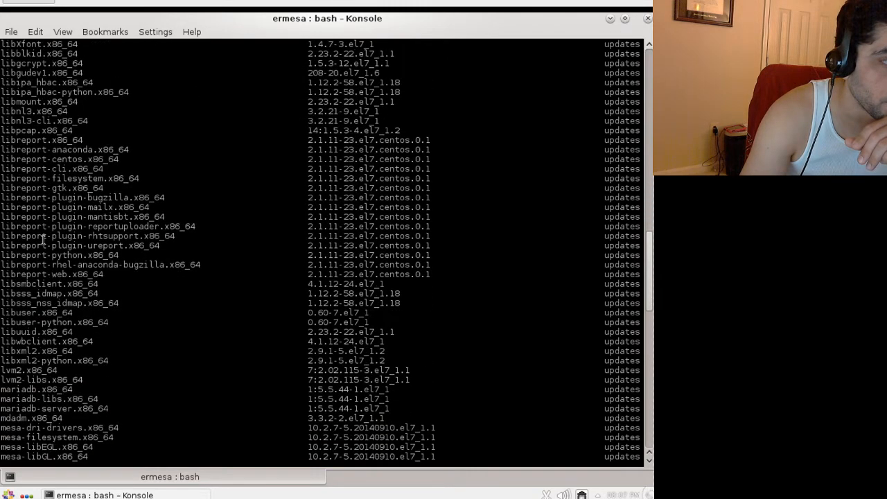
pyautogui.scroll(-3)
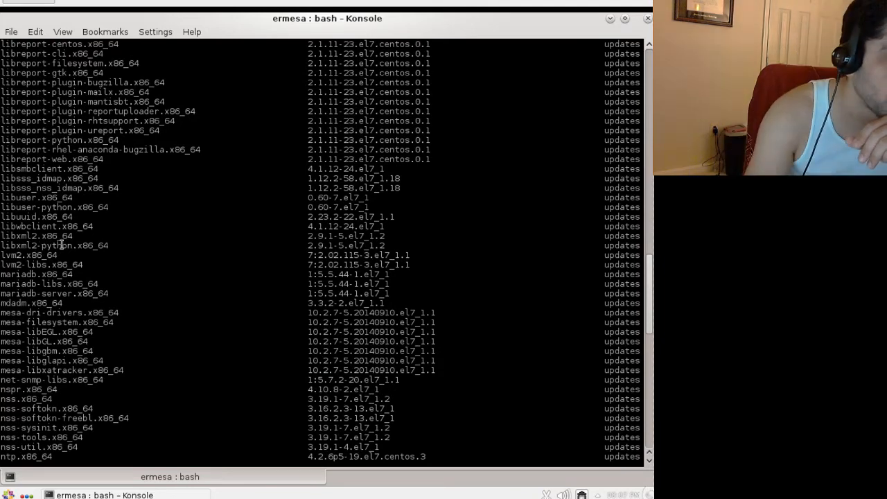
pyautogui.scroll(-3)
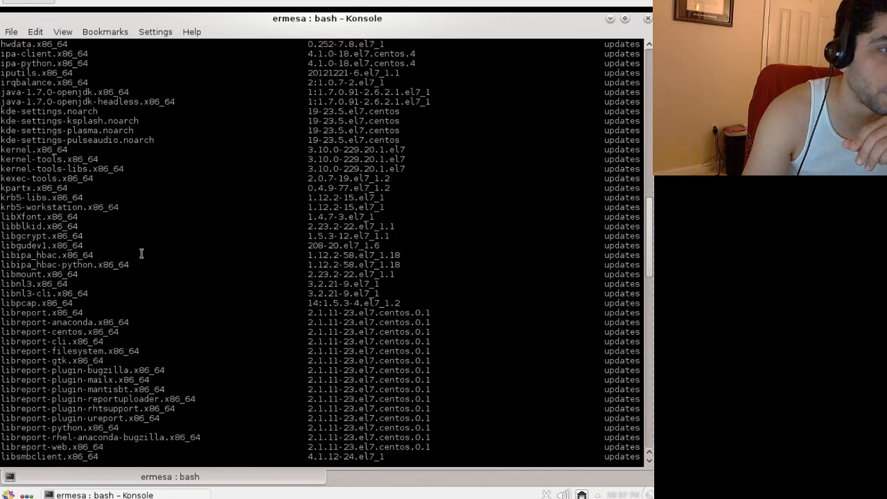
pyautogui.scroll(-3)
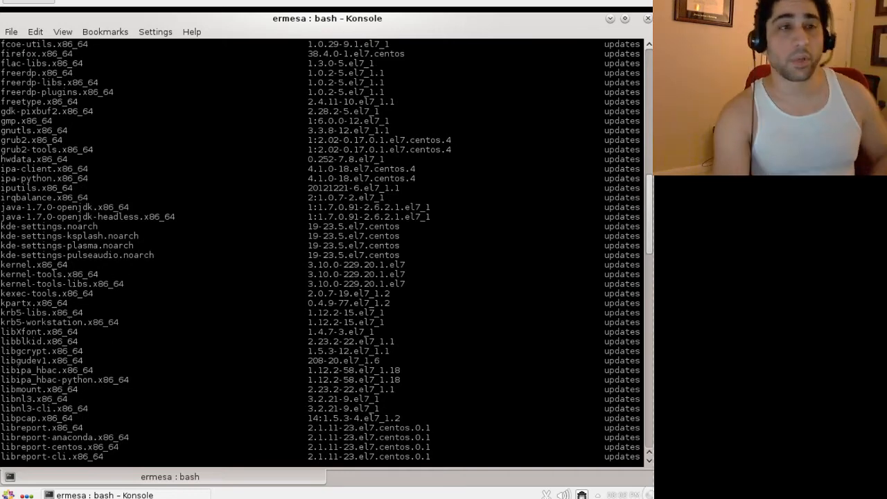
pyautogui.scroll(3)
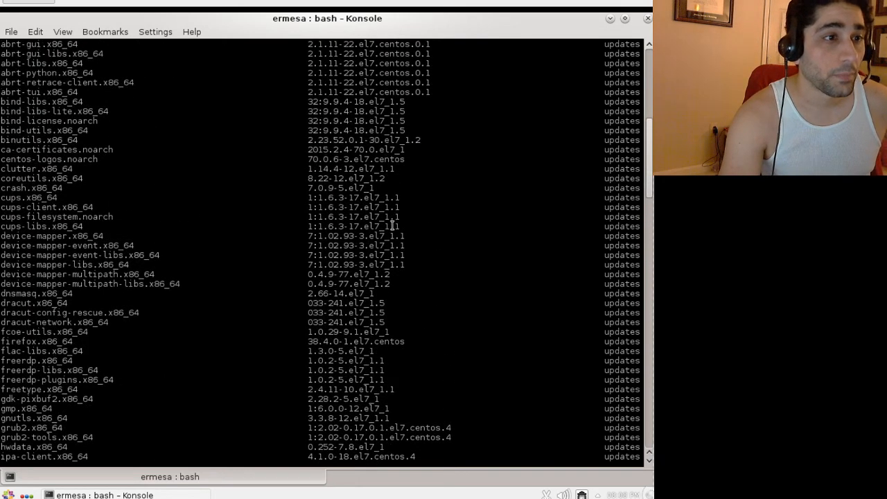
pyautogui.moveTo(84, 166)
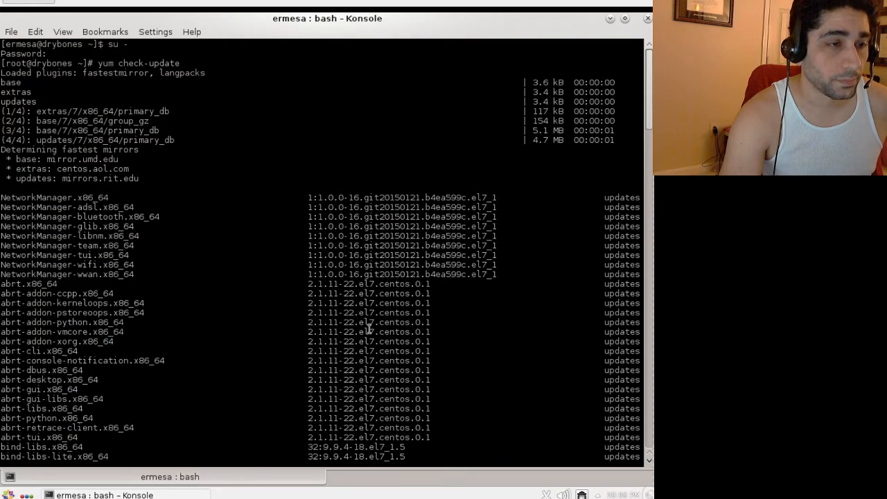
pyautogui.scroll(-3)
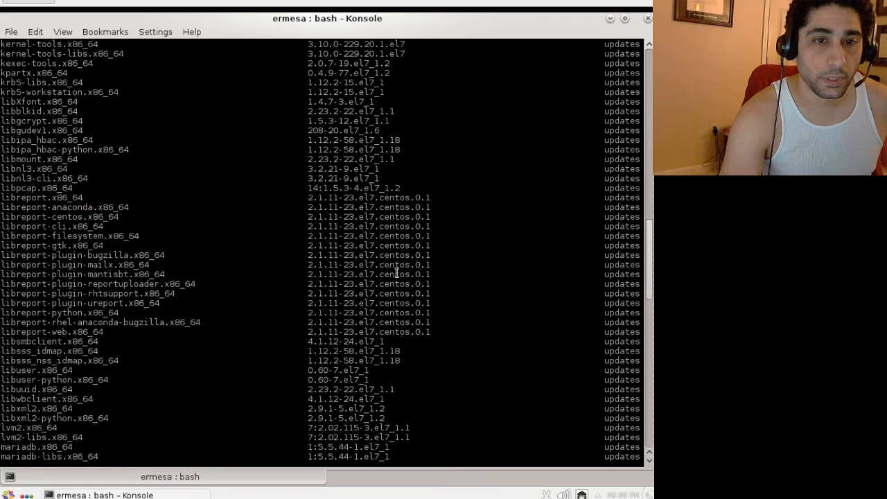
pyautogui.scroll(-3)
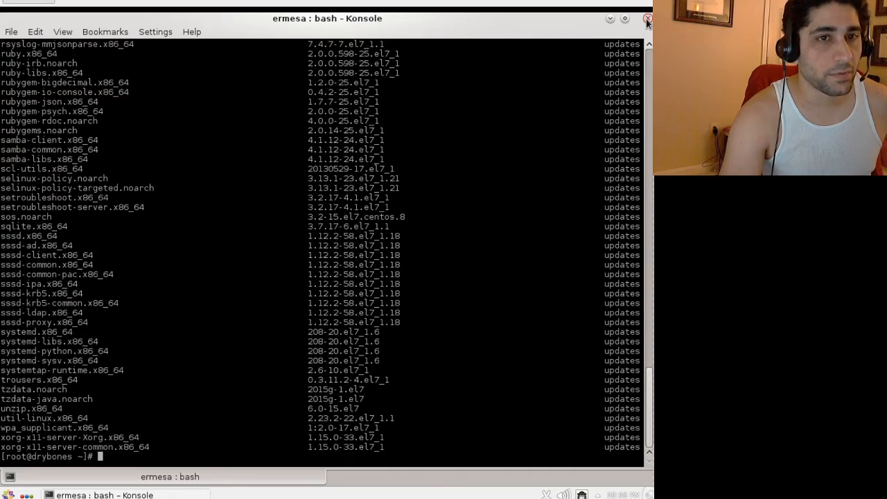
# Close Konsole and search 'fire' in the launcher to relaunch Firefox.
pyautogui.click(647, 18)
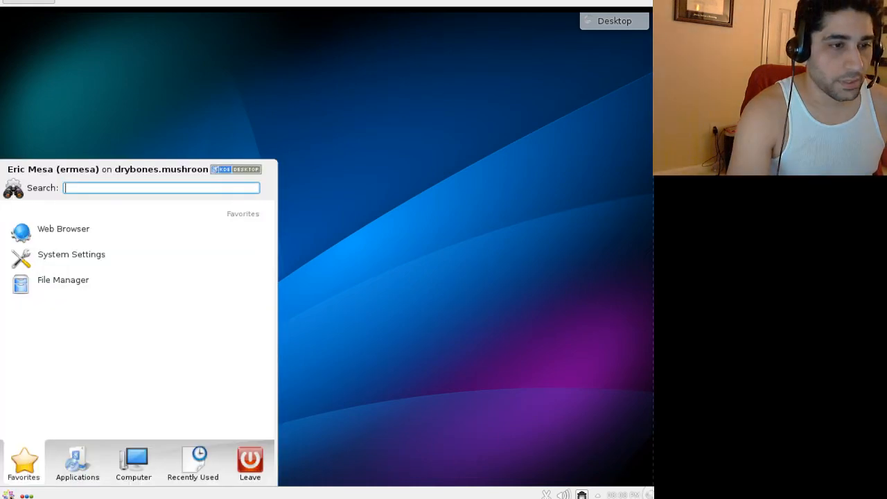
pyautogui.moveTo(134, 219)
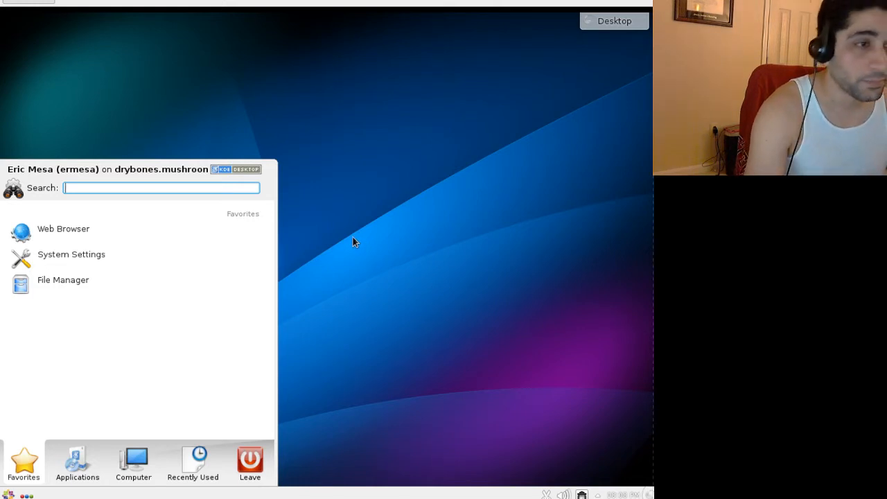
pyautogui.moveTo(172, 192)
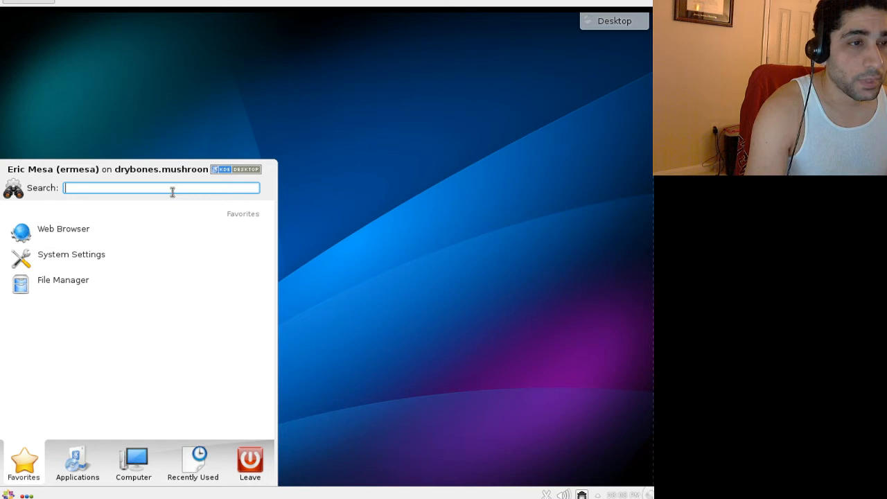
pyautogui.moveTo(171, 181)
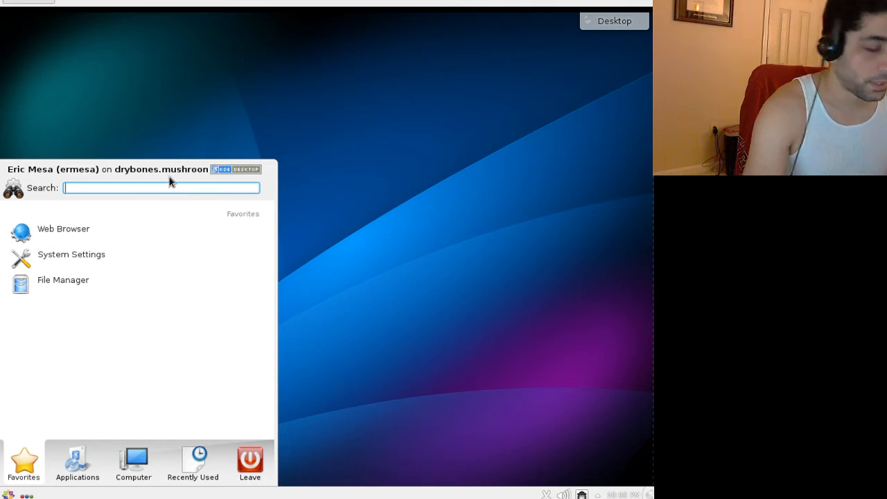
pyautogui.write('fire')
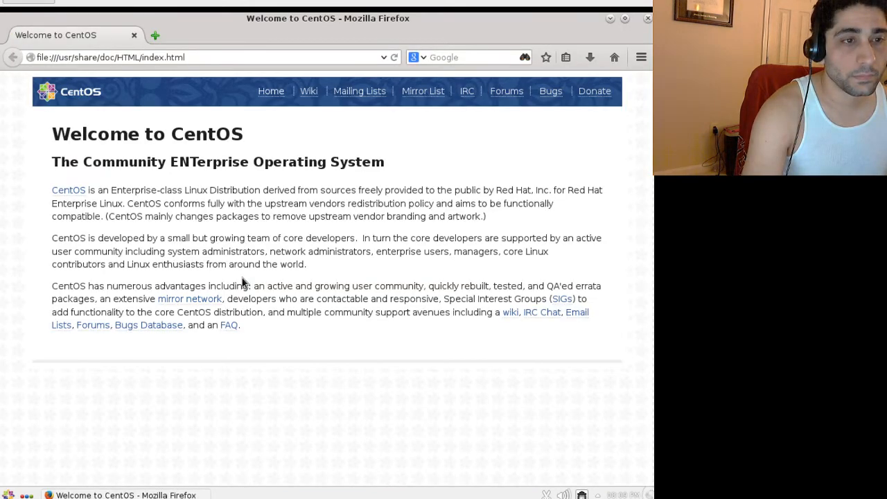
# Search Google for mp3 in Firefox and scroll through the results.
pyautogui.click(471, 57)
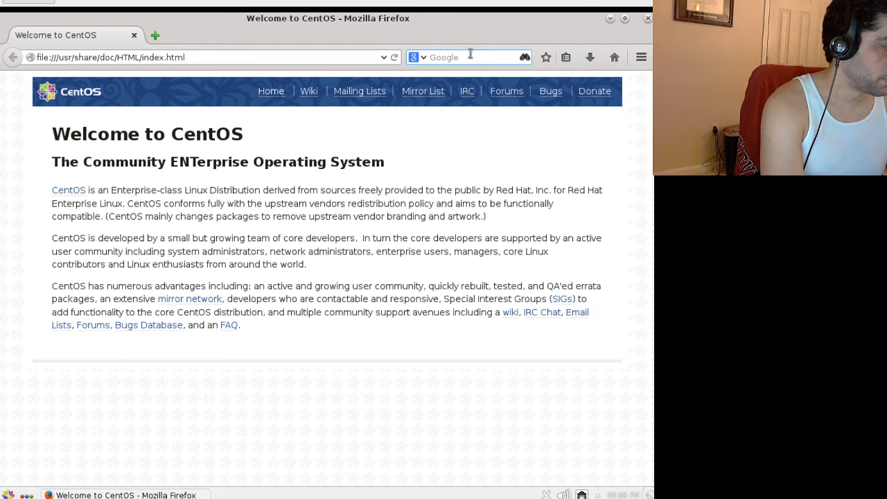
pyautogui.write('mp3')
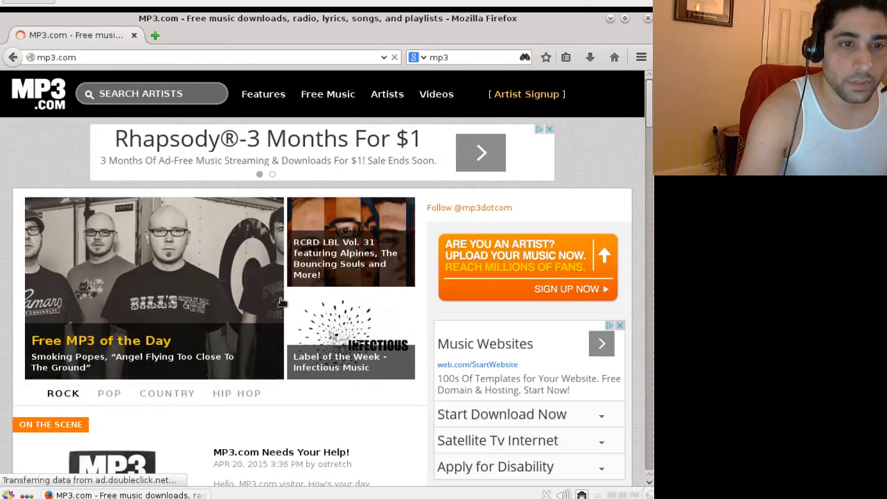
pyautogui.scroll(-3)
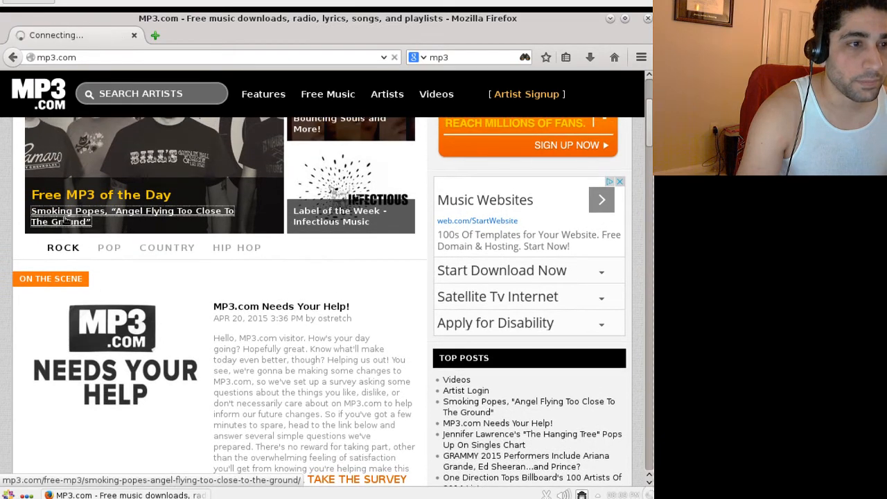
# Browse MP3.com's free song-of-the-day page for the Smoking Popes track.
pyautogui.click(132, 217)
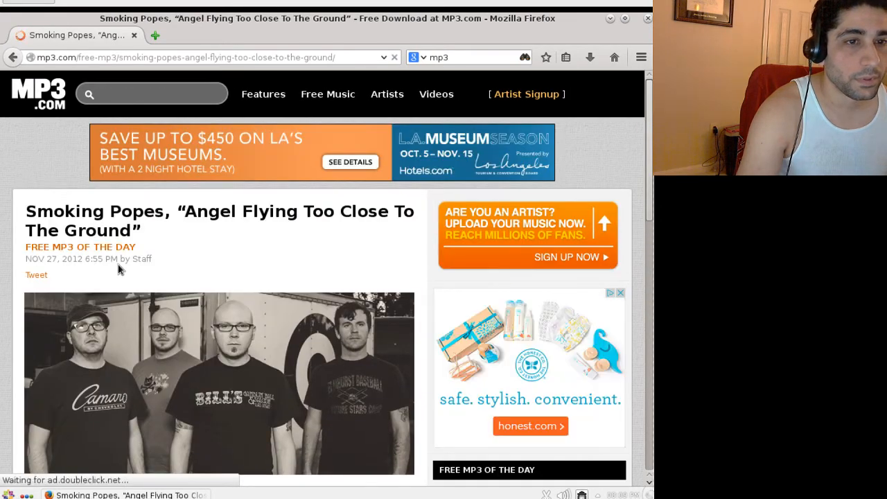
pyautogui.scroll(-3)
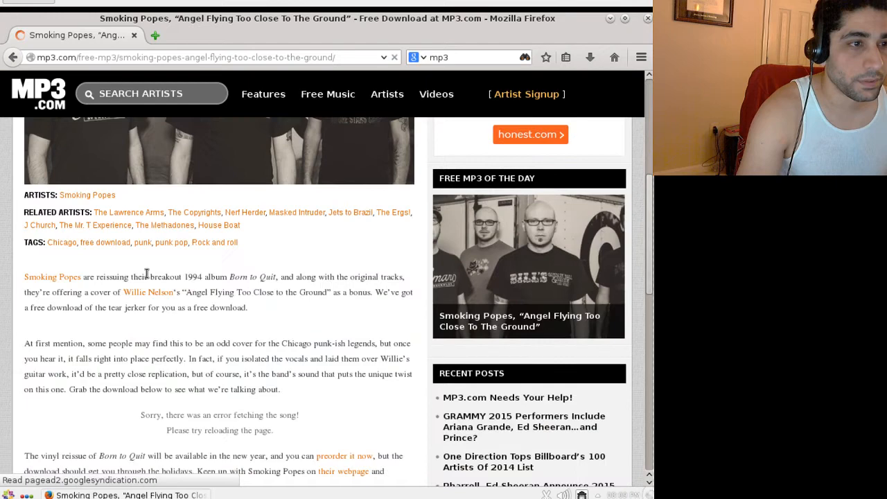
pyautogui.scroll(-3)
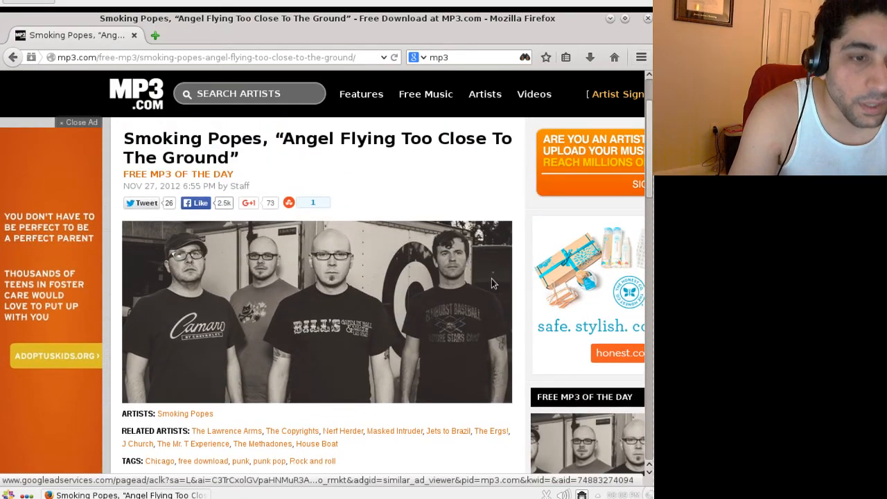
pyautogui.scroll(-3)
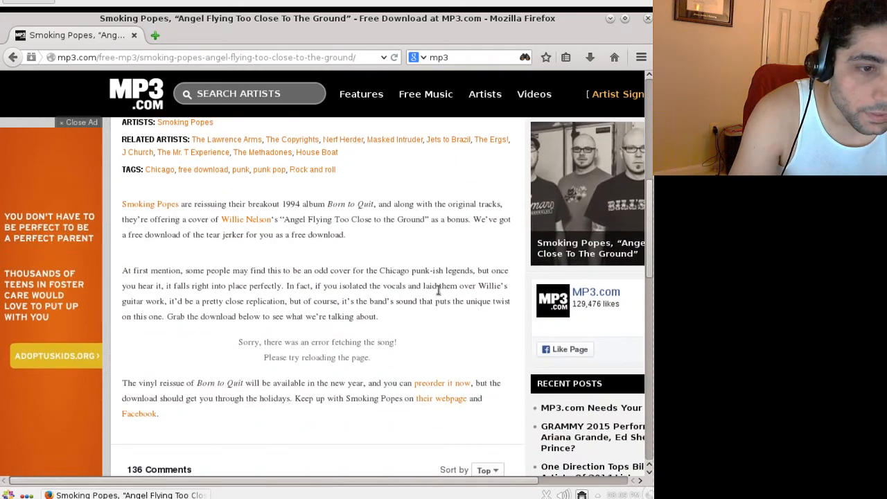
pyautogui.scroll(-3)
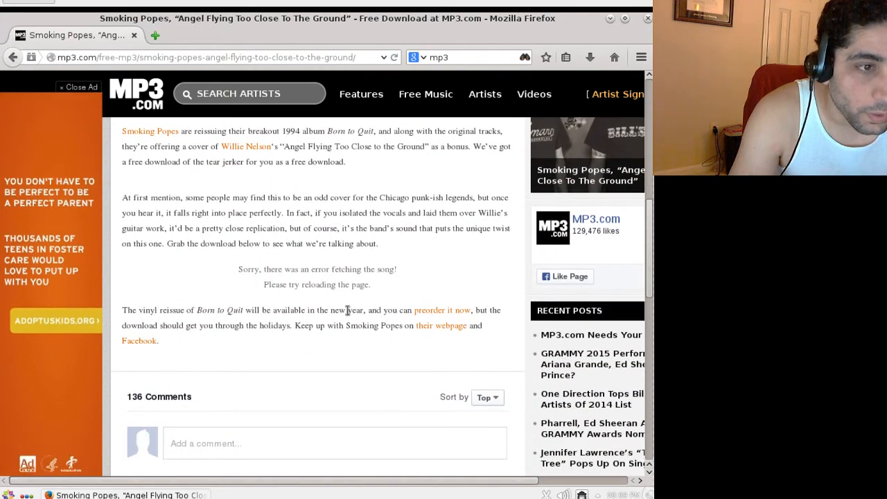
pyautogui.moveTo(295, 315)
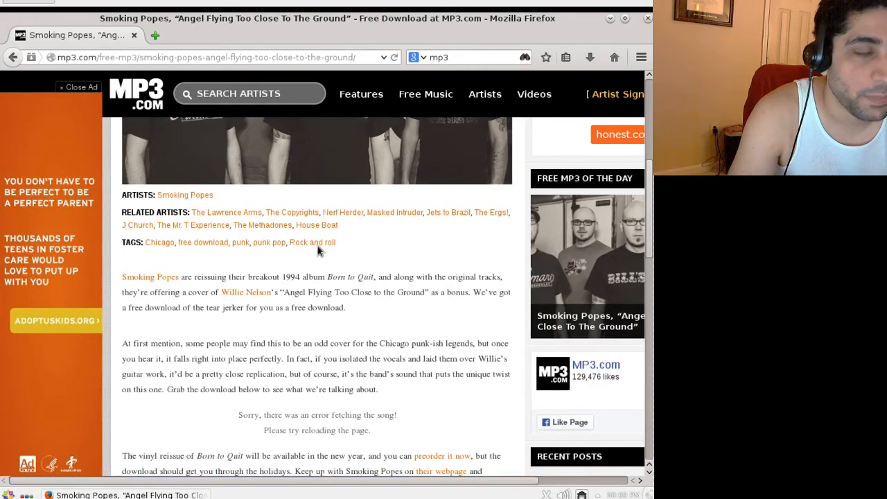
pyautogui.scroll(-3)
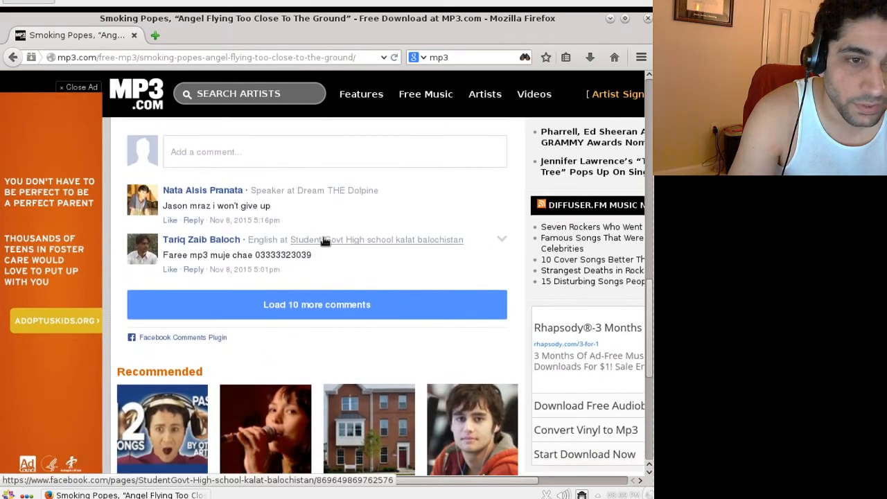
pyautogui.scroll(-3)
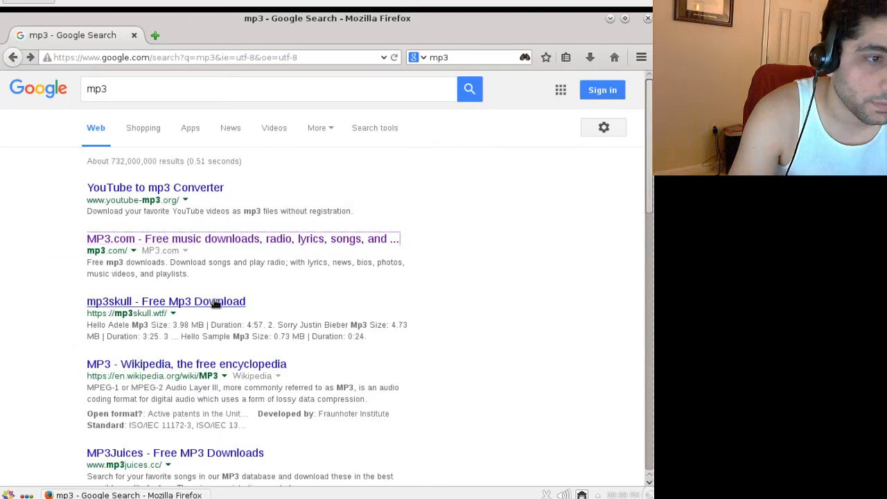
# Browse mp3skull's Hello Adele download list, then search for 'royalty free mp3'.
pyautogui.click(165, 301)
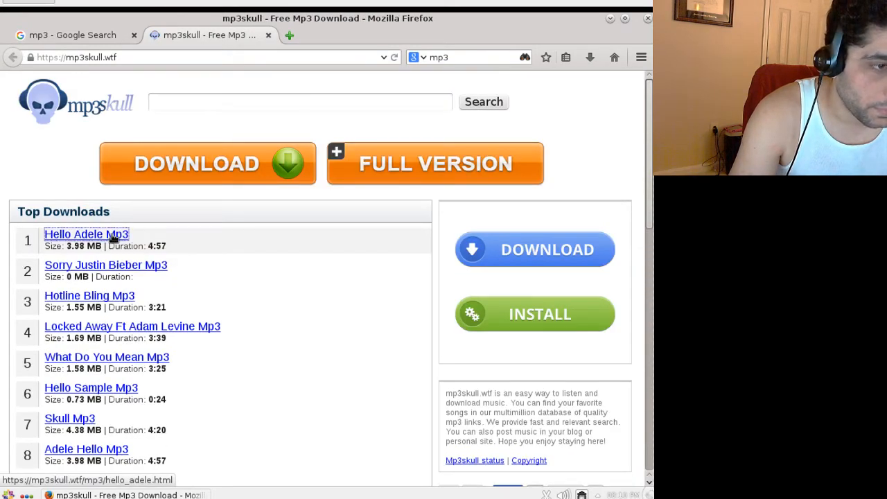
pyautogui.click(86, 234)
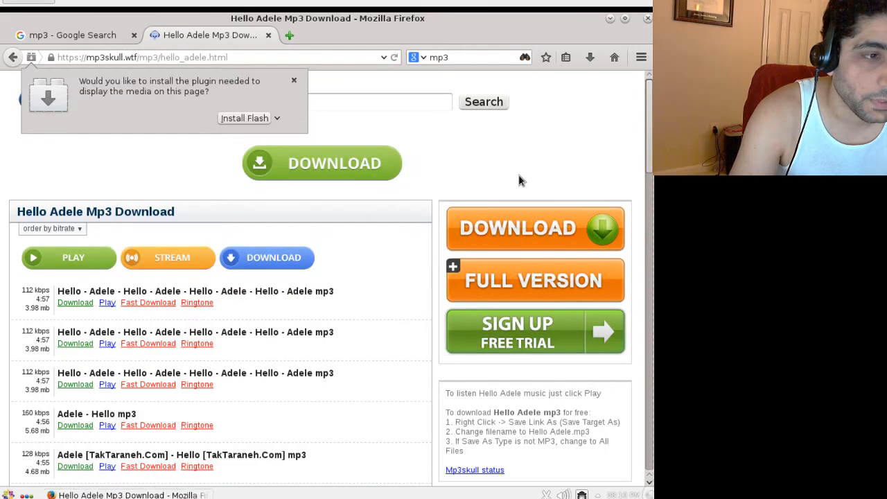
pyautogui.scroll(-3)
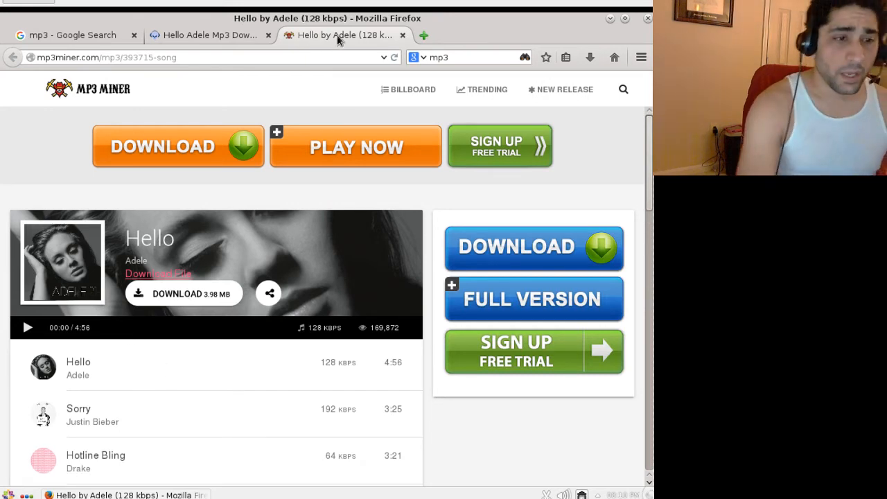
pyautogui.scroll(-3)
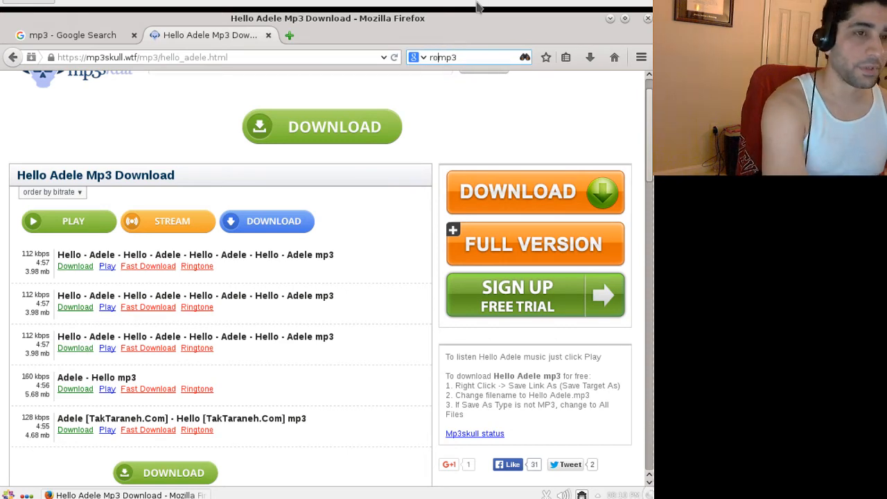
pyautogui.write('royalty free')
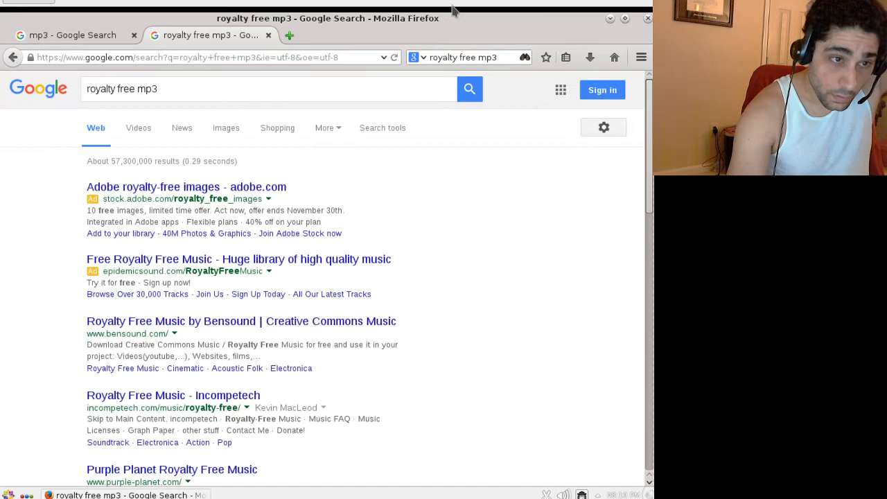
pyautogui.moveTo(280, 271)
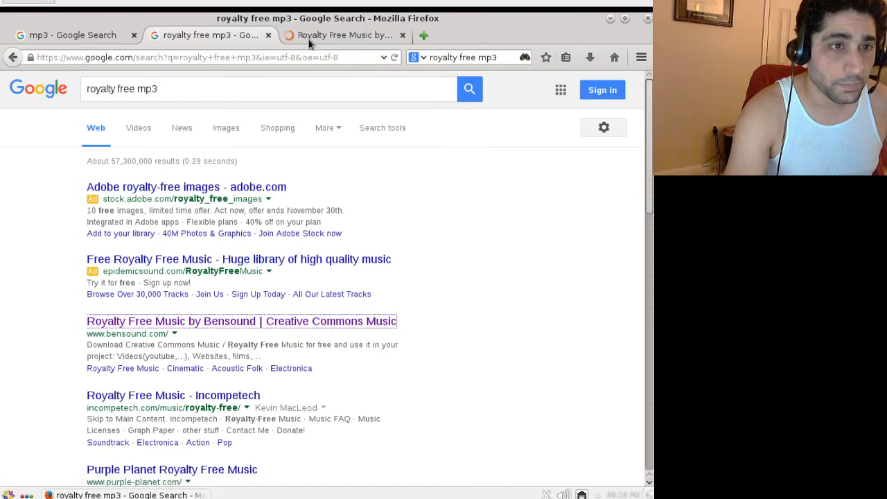
# Download Bensound's free Cute track as bensound-cute.mp3 and reveal it in Downloads.
pyautogui.click(340, 34)
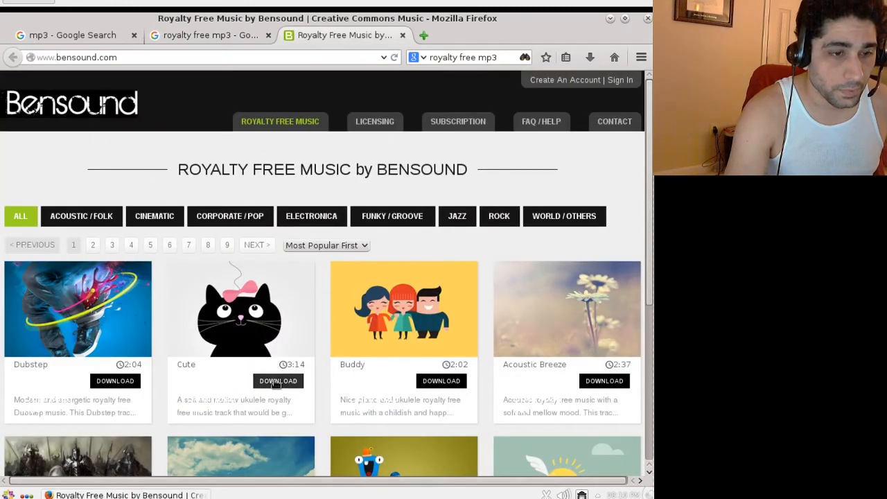
pyautogui.click(278, 380)
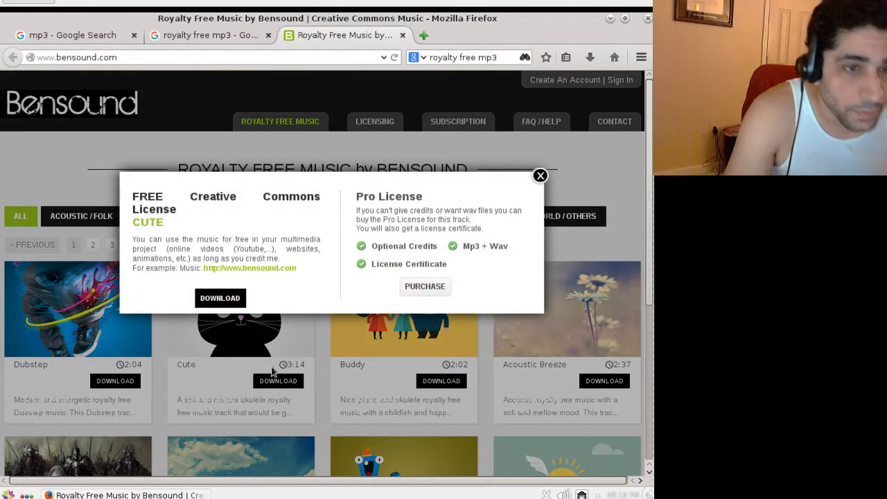
pyautogui.click(220, 298)
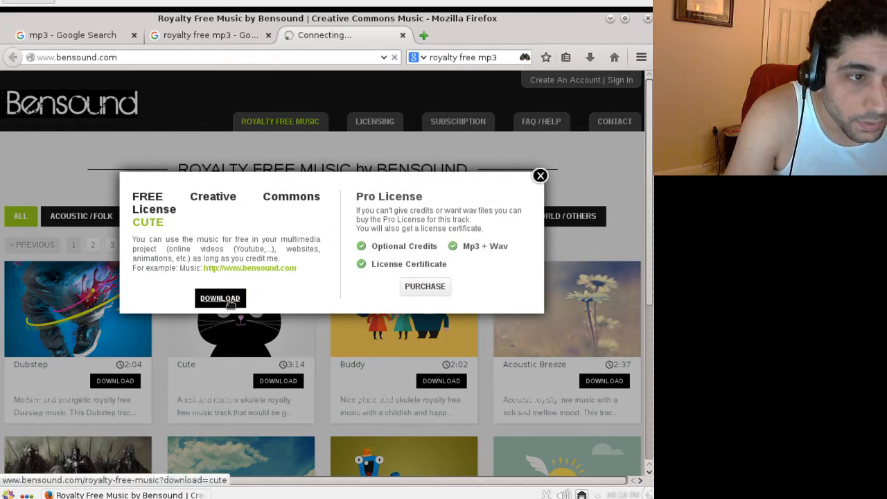
pyautogui.click(220, 298)
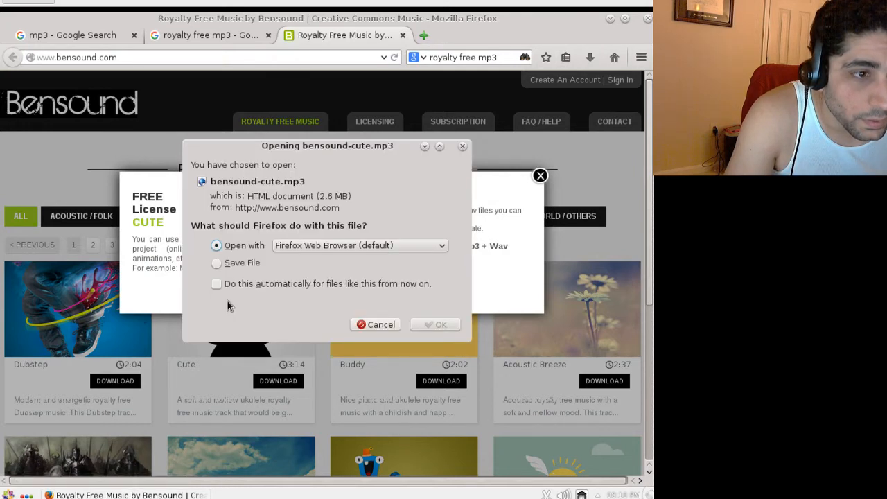
pyautogui.click(216, 263)
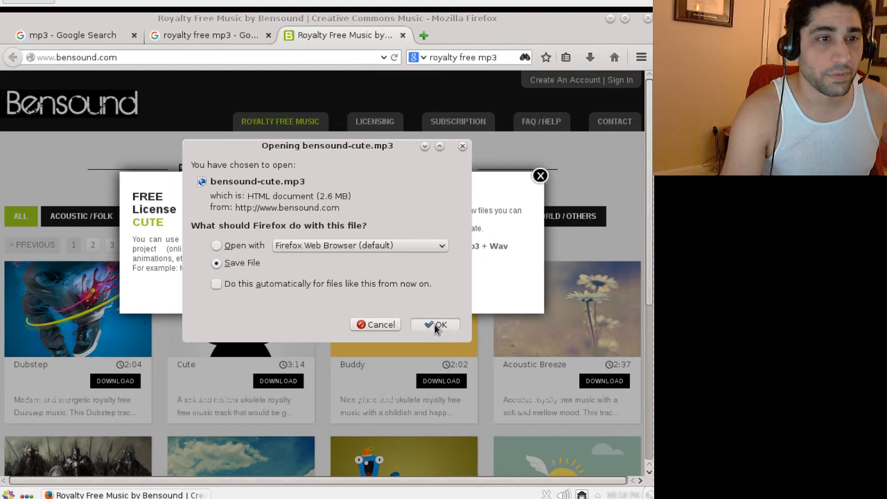
pyautogui.click(435, 324)
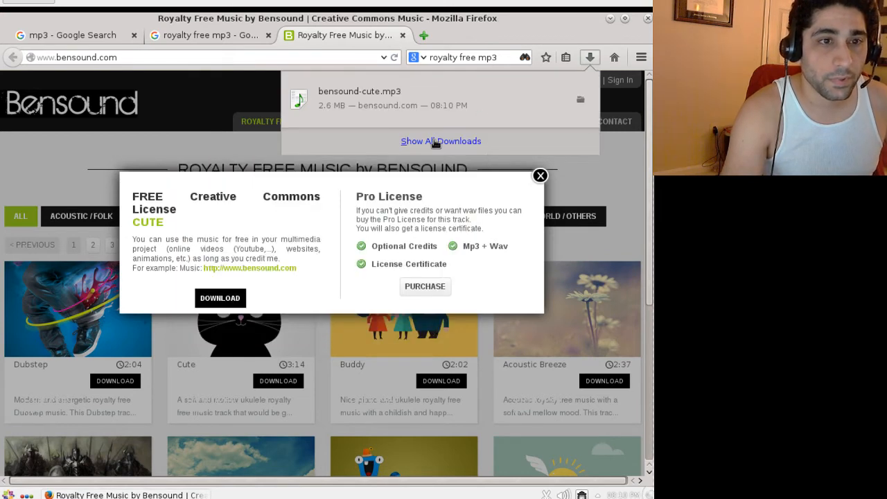
pyautogui.click(441, 141)
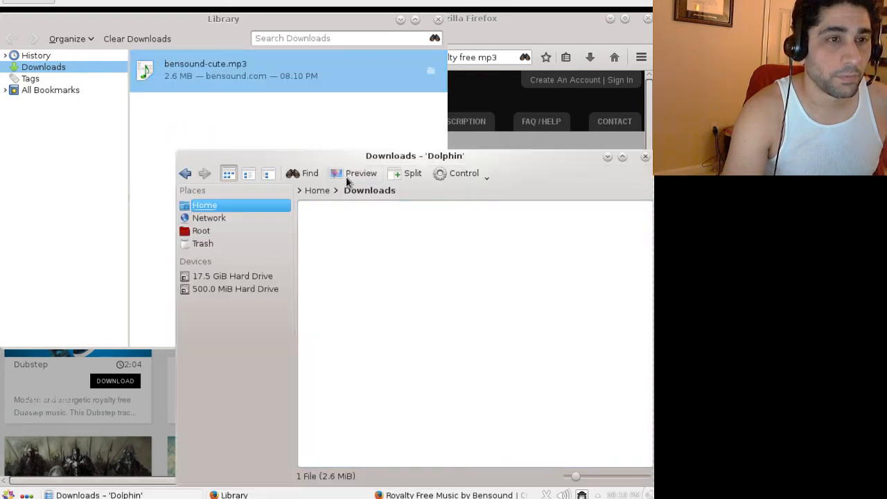
# Open bensound-cute.mp3 with Dragon Player from Dolphin's Open With dialog.
pyautogui.rightClick(335, 233)
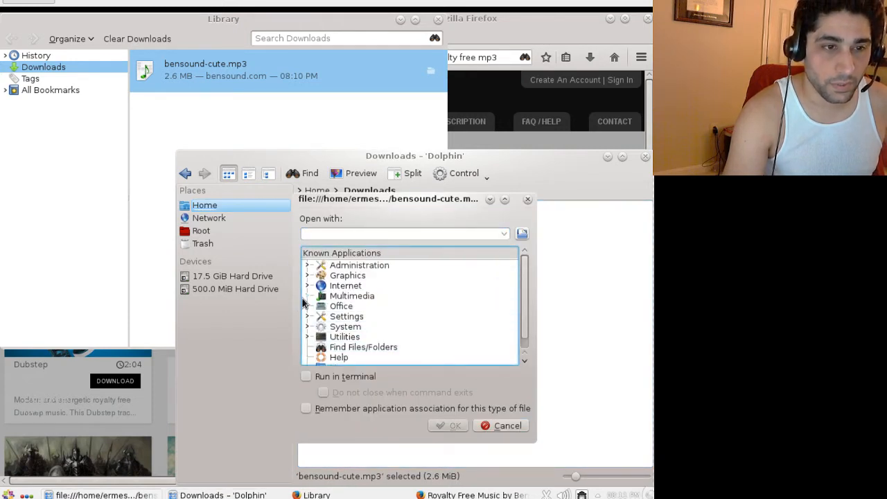
pyautogui.click(370, 305)
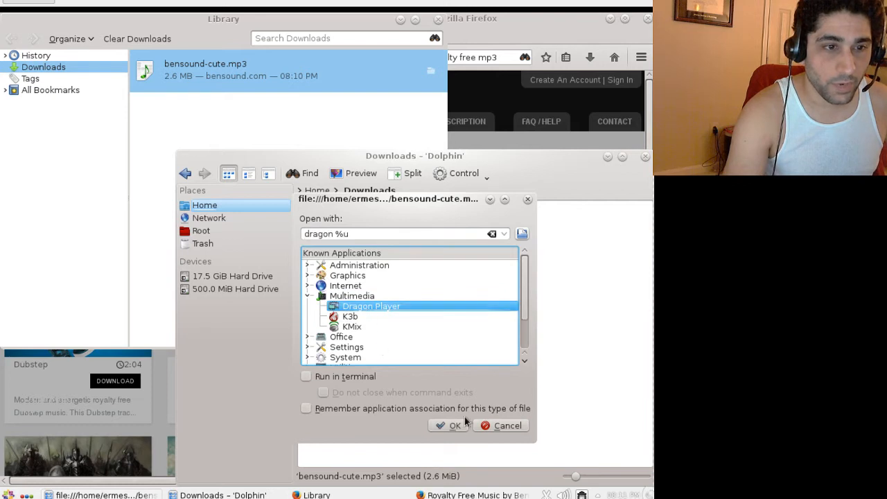
pyautogui.click(455, 425)
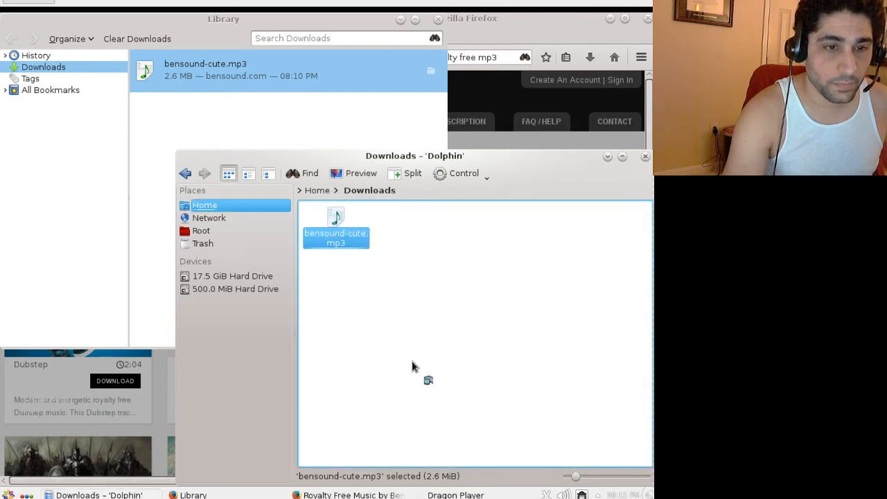
pyautogui.moveTo(417, 269)
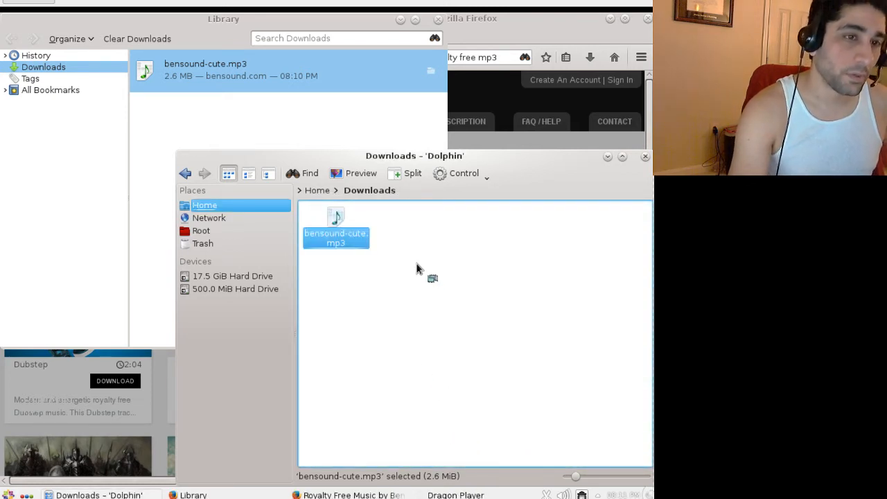
pyautogui.moveTo(418, 233)
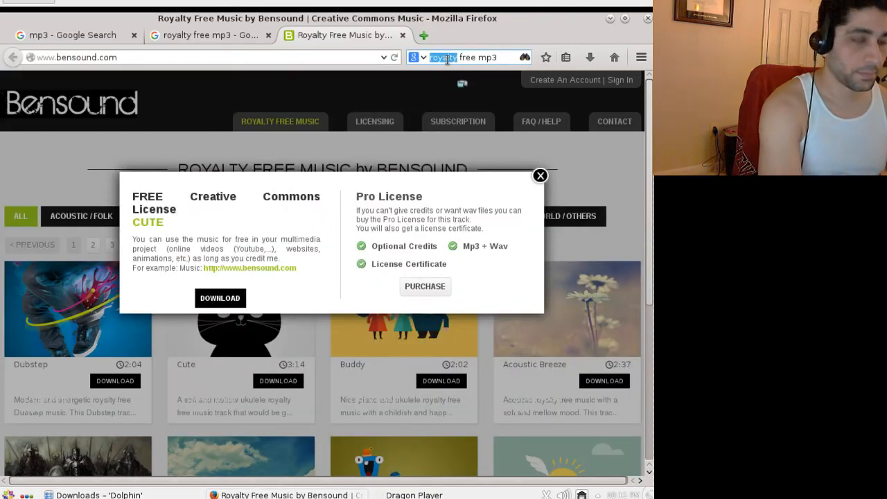
# Search 'centos nux', open Nux's repos page and highlight the EL7 install command.
pyautogui.write('nux')
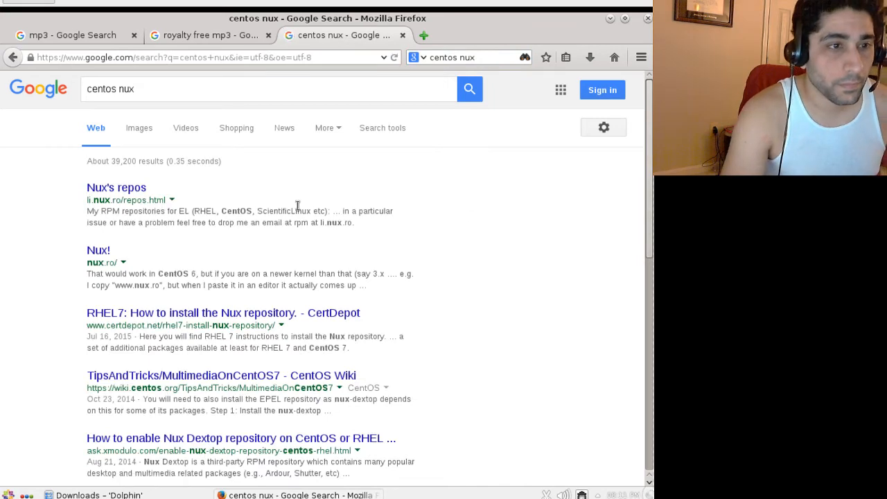
pyautogui.click(116, 188)
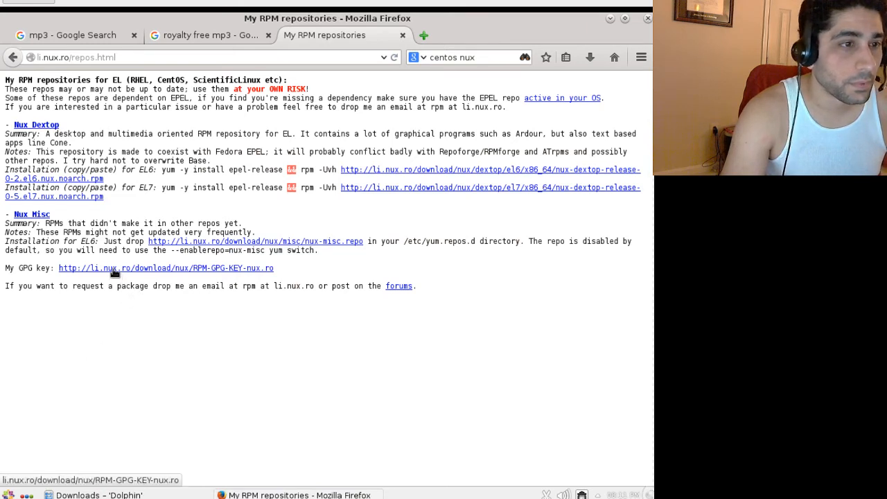
pyautogui.moveTo(113, 204)
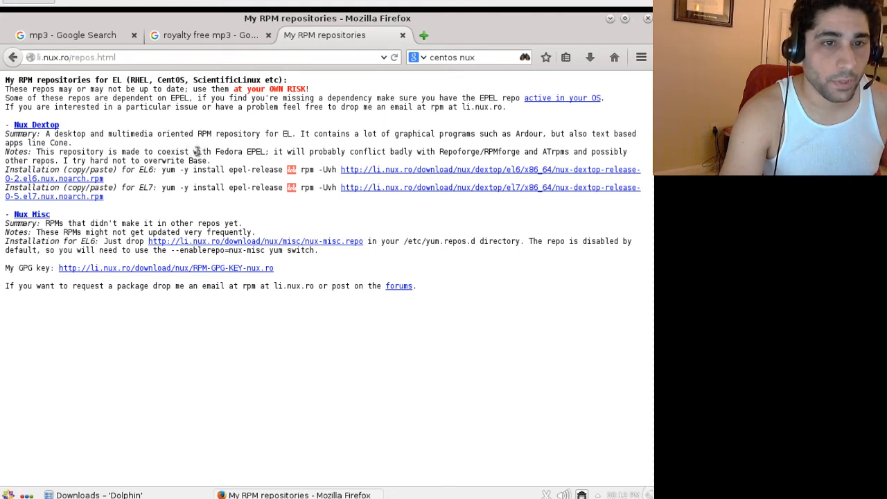
pyautogui.moveTo(154, 213)
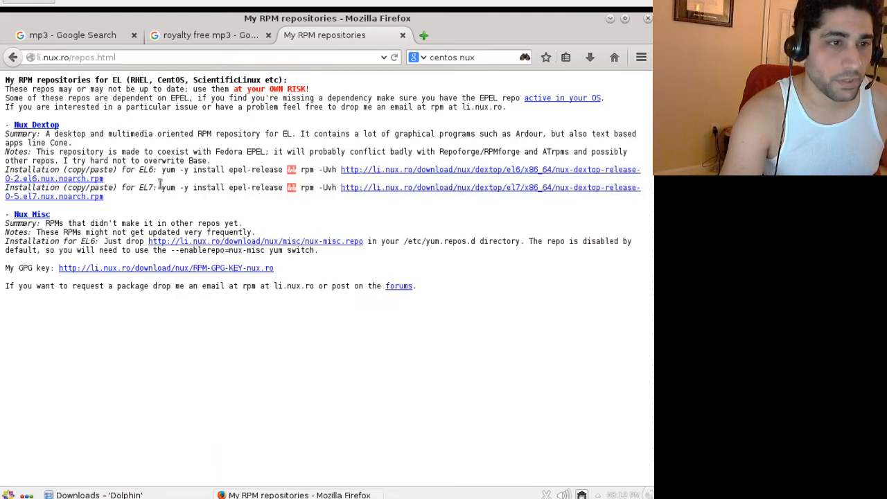
pyautogui.moveTo(162, 187); pyautogui.dragTo(228, 187)
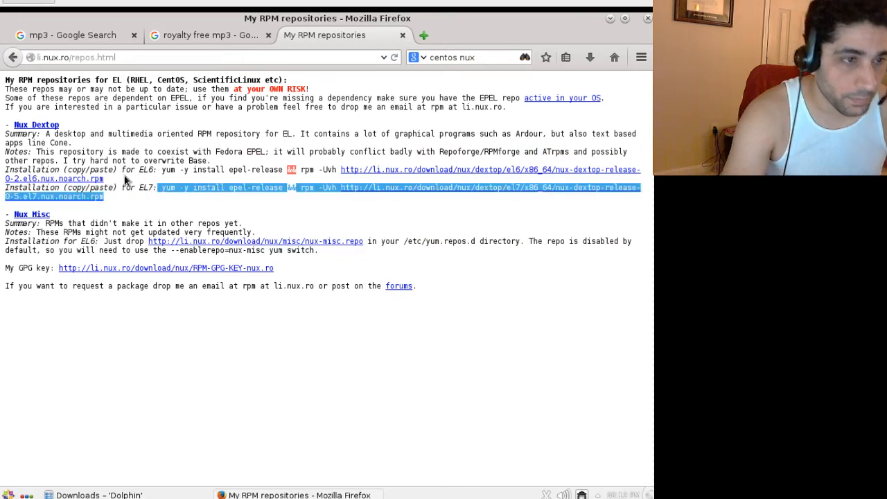
pyautogui.moveTo(497, 46)
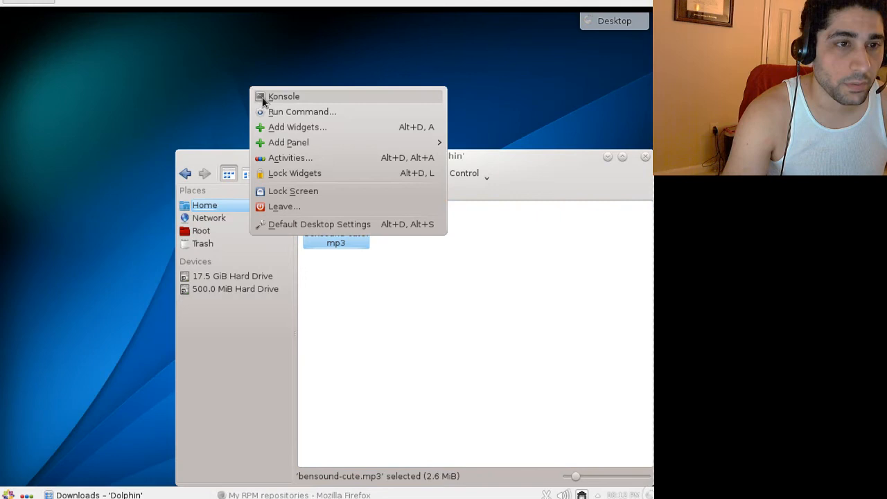
# In a new Konsole as root, install the EPEL and Nux Dextop release packages.
pyautogui.click(284, 96)
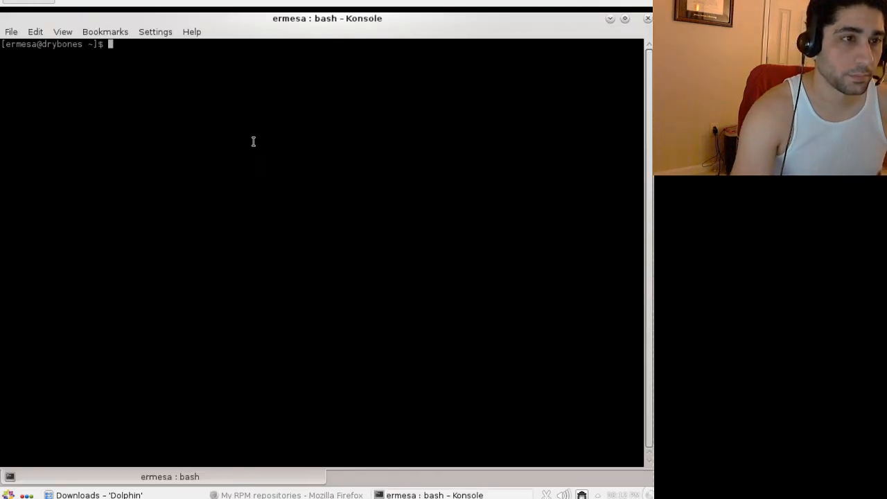
pyautogui.write('yum -y install epel-release && rpm -Uvh http://li.nux.ro/download/nux/dextop/el7/x86_64/nux-dextop-release-0-5.el7.nux.noarch.rpm')
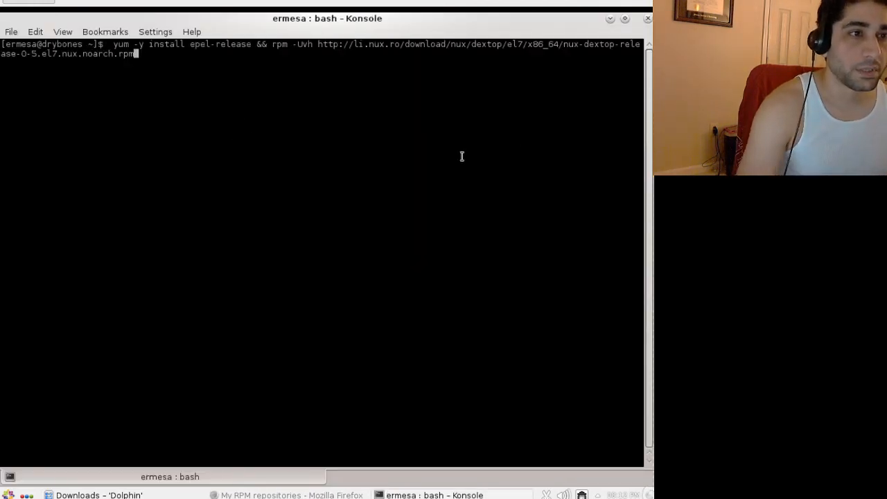
pyautogui.write('su -')
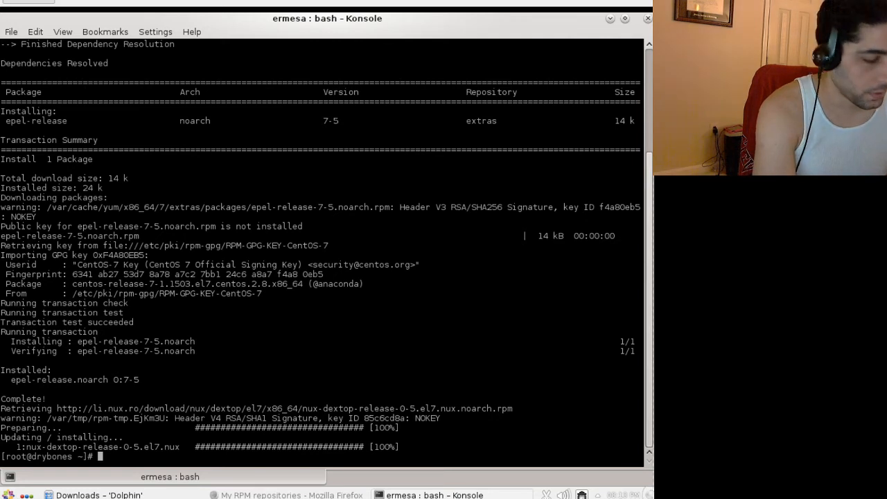
# Install lame and lame-libs with yum, confirming the transaction with y.
pyautogui.write('yum install lame')
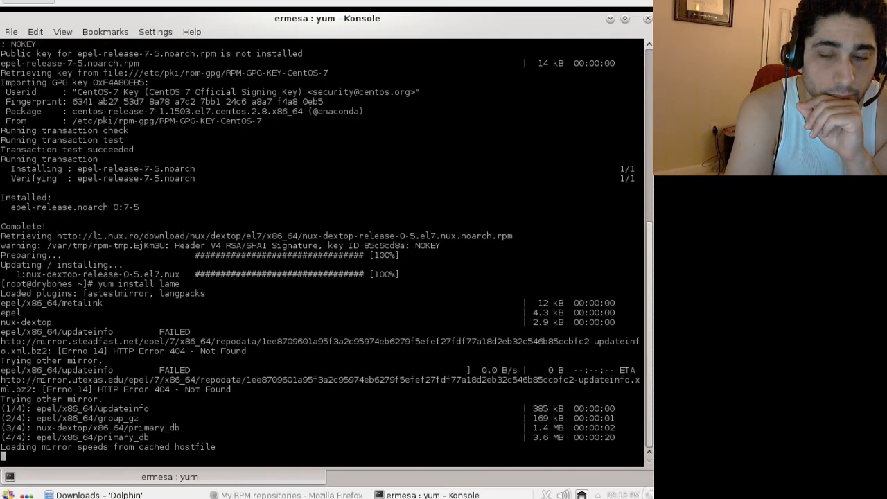
pyautogui.scroll(-3)
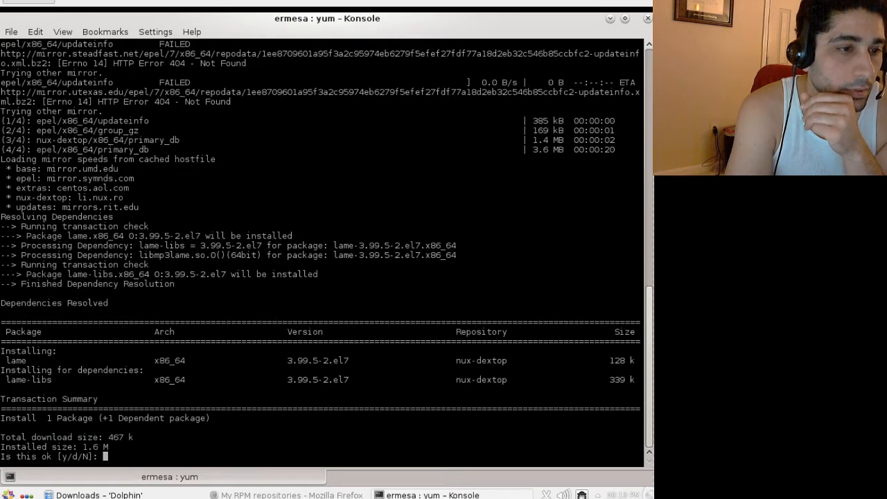
pyautogui.write('y')
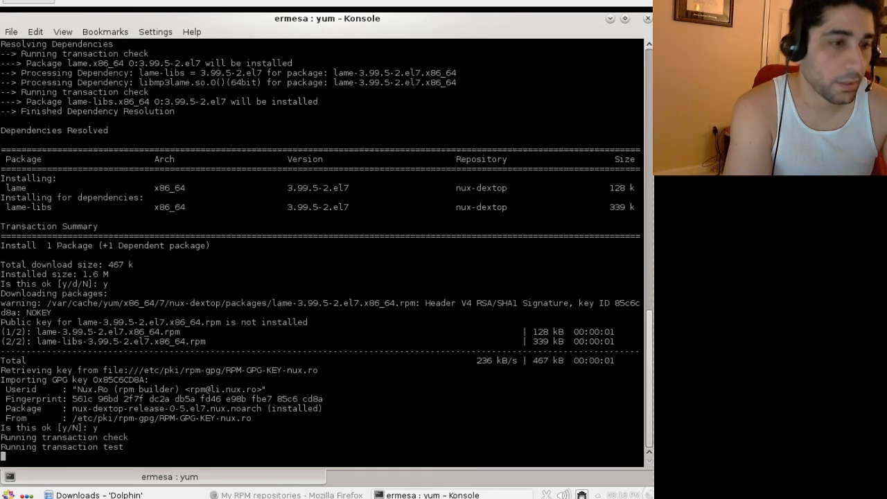
pyautogui.scroll(-3)
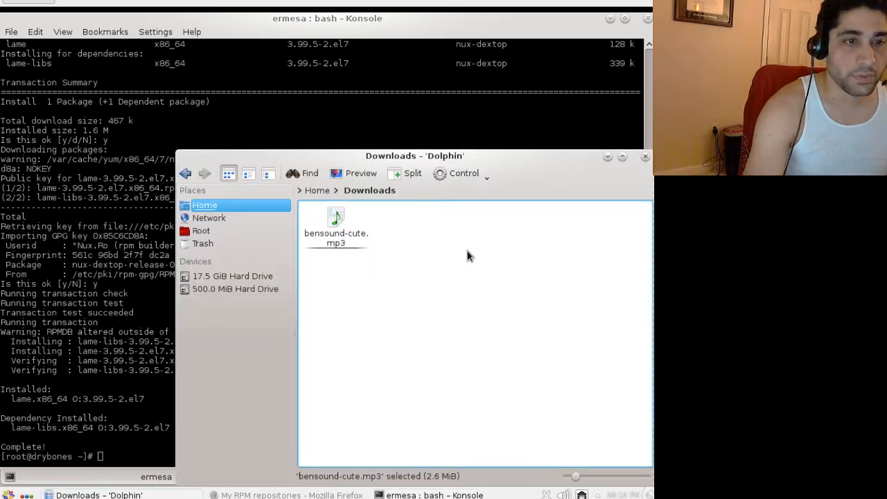
# Open bensound-cute.mp3 with Dragon Player from the Multimedia applications list.
pyautogui.rightClick(336, 233)
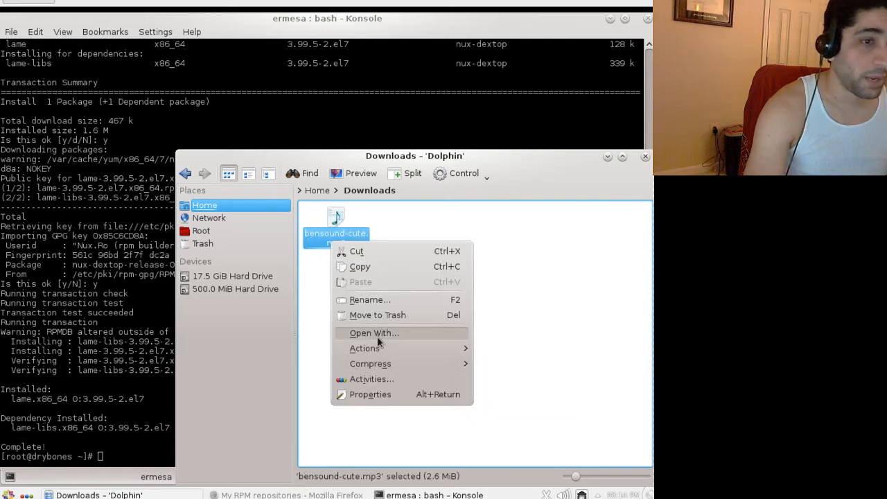
pyautogui.click(373, 333)
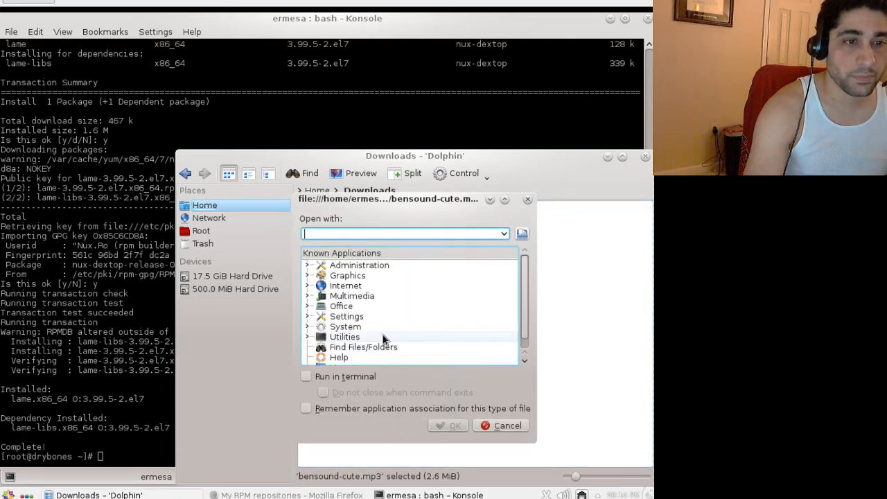
pyautogui.click(352, 295)
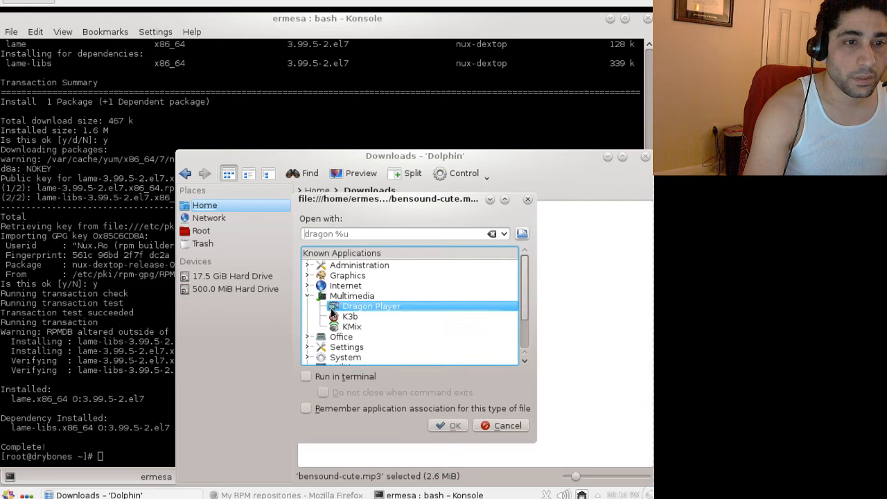
pyautogui.click(448, 425)
pyautogui.write('y')
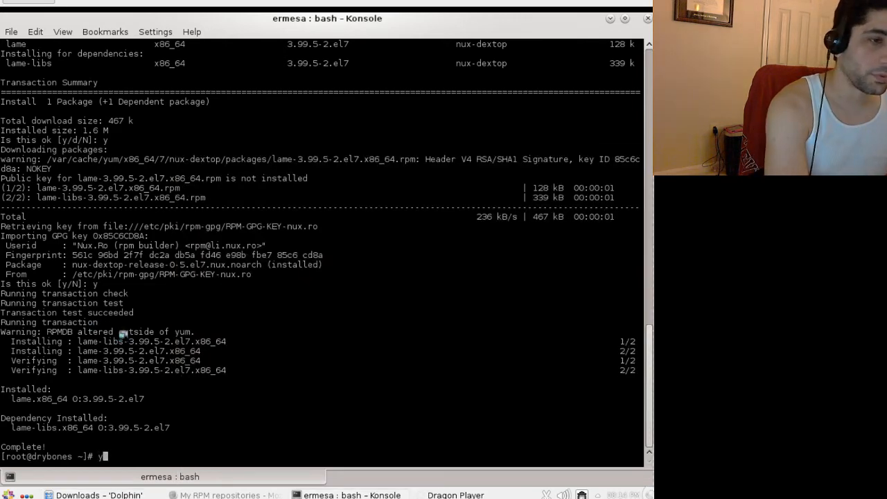
# Run yum install vlc, accepting the 39-package transaction and the EPEL GPG key.
pyautogui.write('um install vlc')
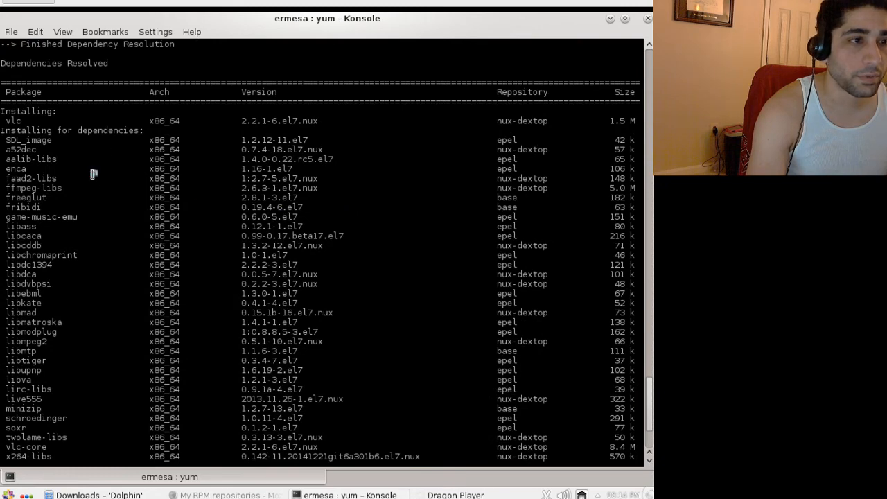
pyautogui.scroll(-3)
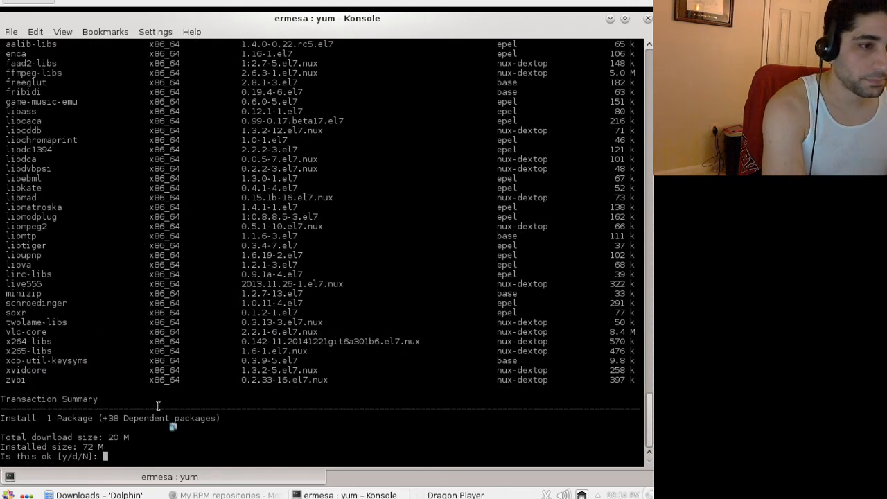
pyautogui.write('y')
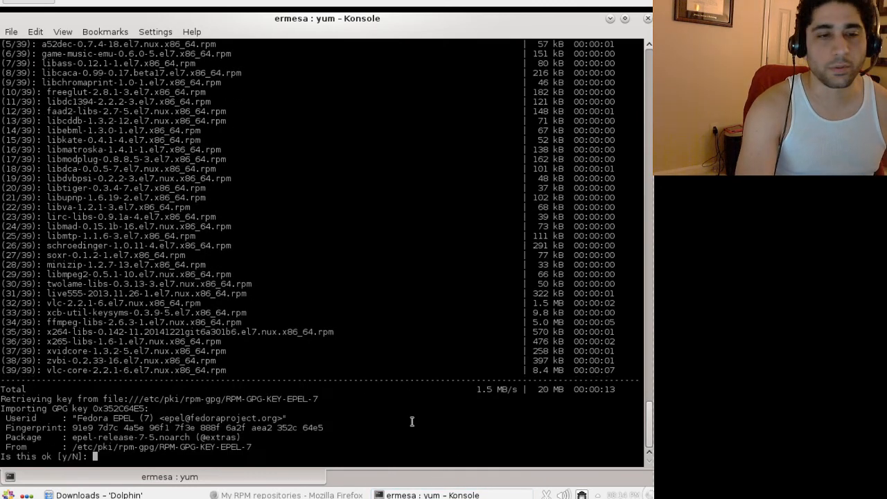
pyautogui.write('y')
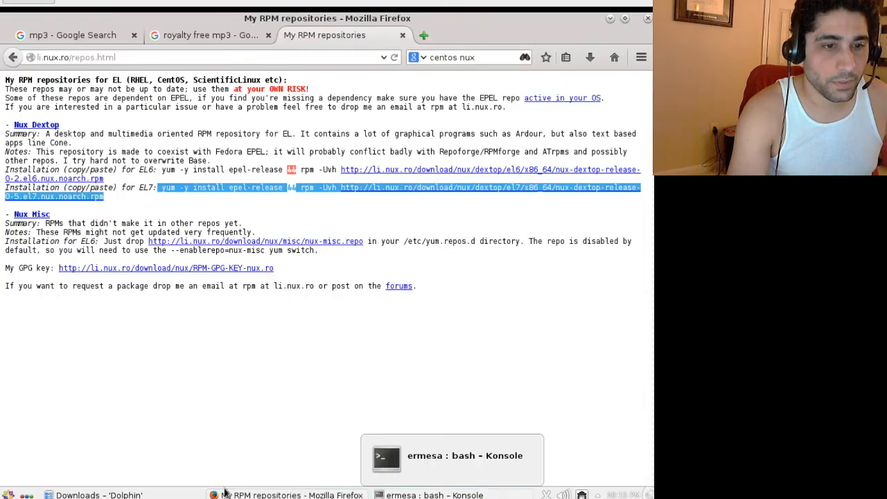
# Play bensound-cute.mp3 in VLC media player, then stop playback and close VLC.
pyautogui.rightClick(319, 236)
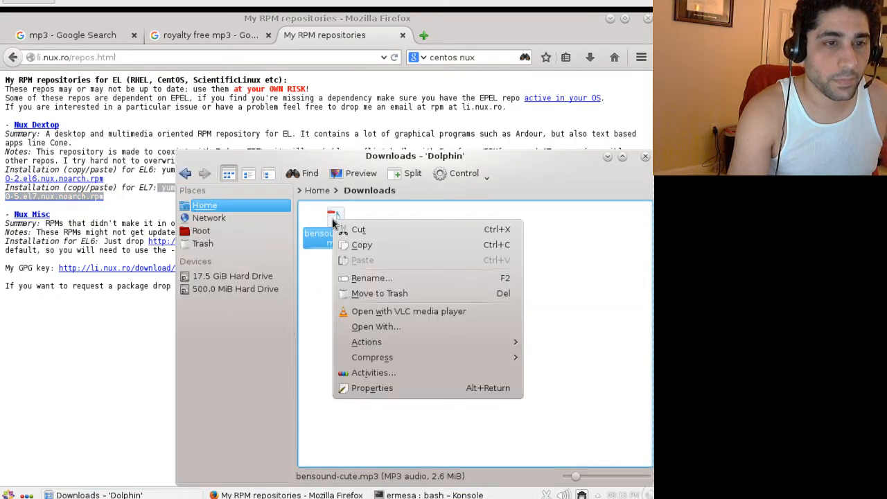
pyautogui.click(408, 311)
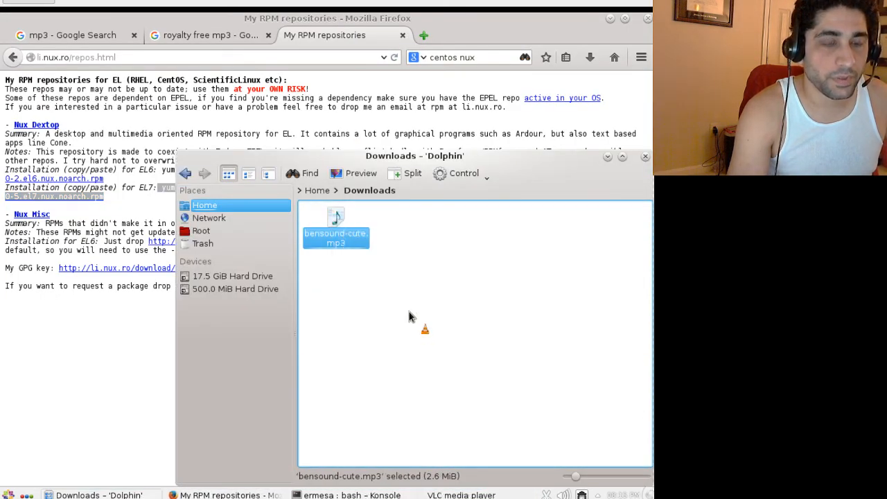
pyautogui.doubleClick(335, 238)
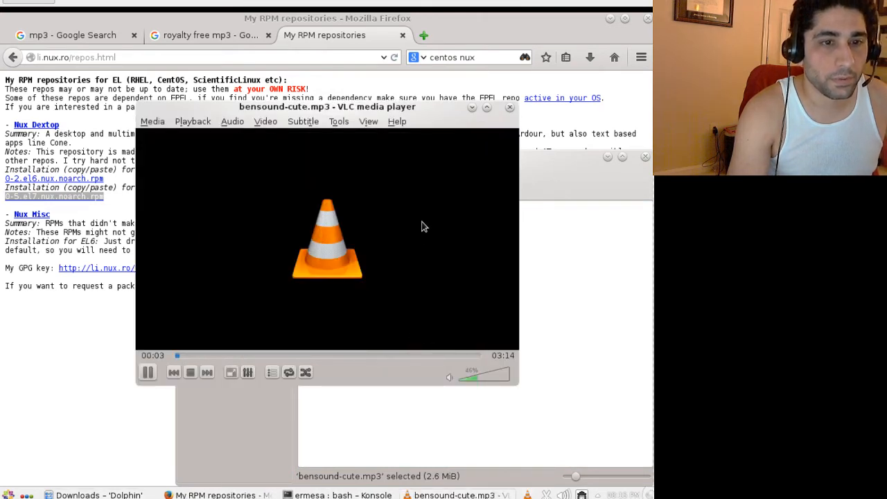
pyautogui.click(245, 356)
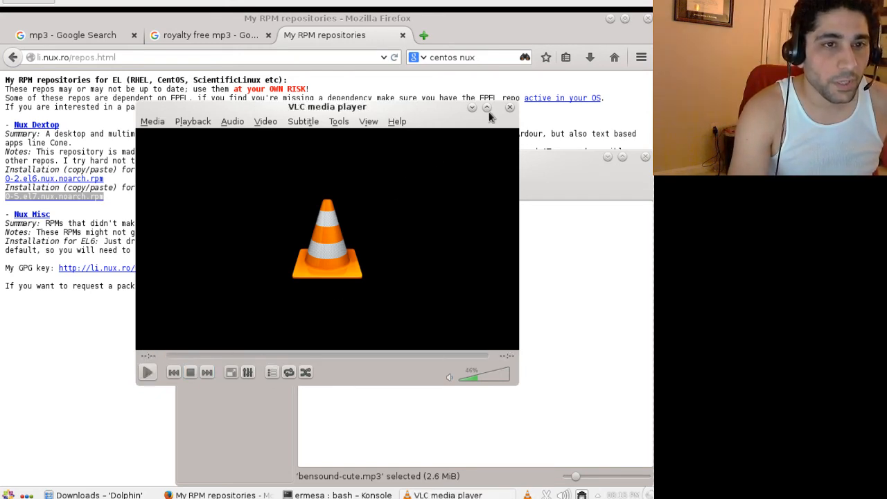
pyautogui.click(486, 107)
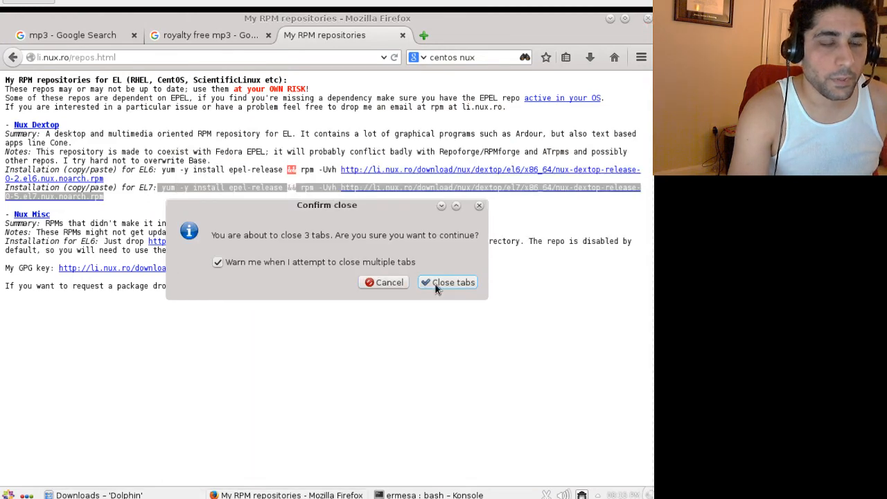
# Confirm closing Firefox along with its three open tabs.
pyautogui.click(448, 283)
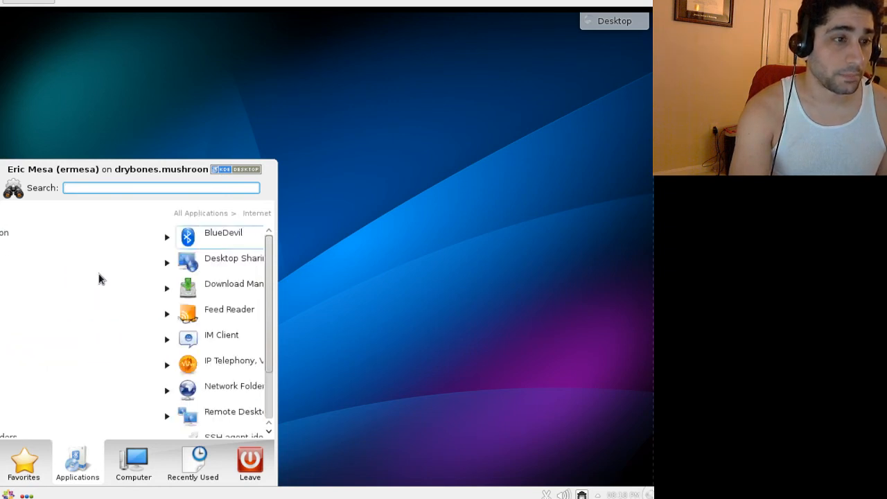
pyautogui.moveTo(151, 325)
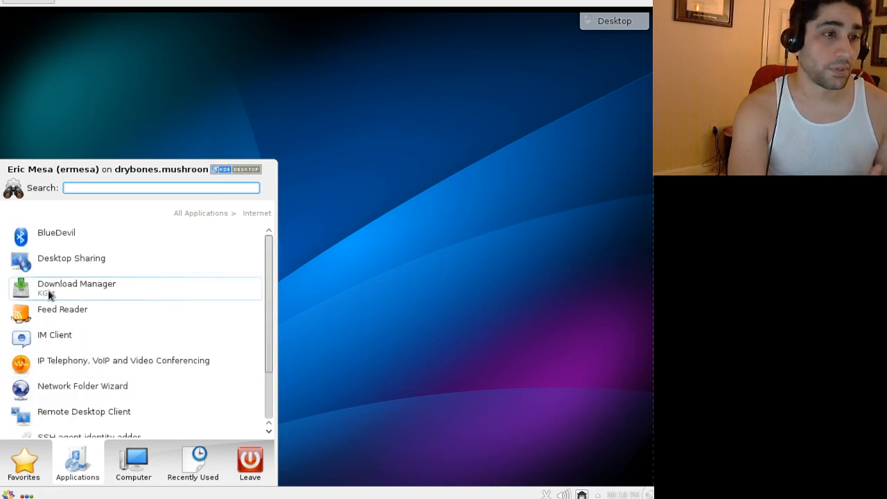
pyautogui.moveTo(147, 294)
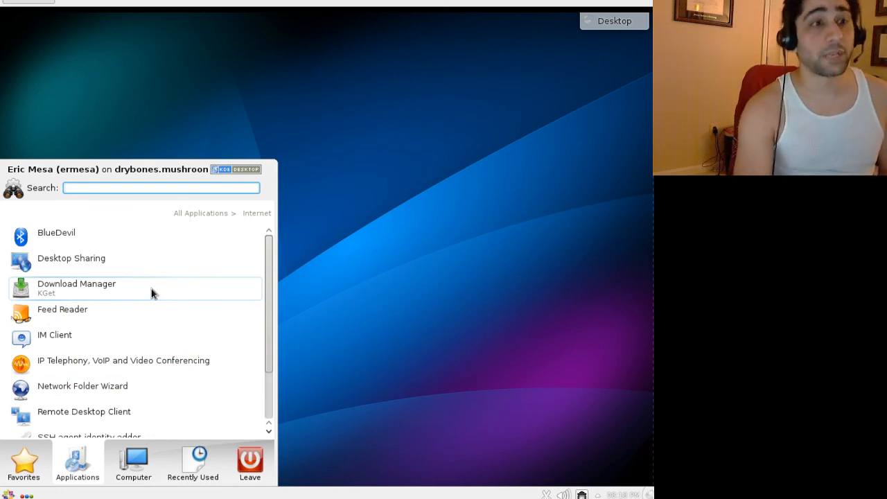
pyautogui.moveTo(94, 244)
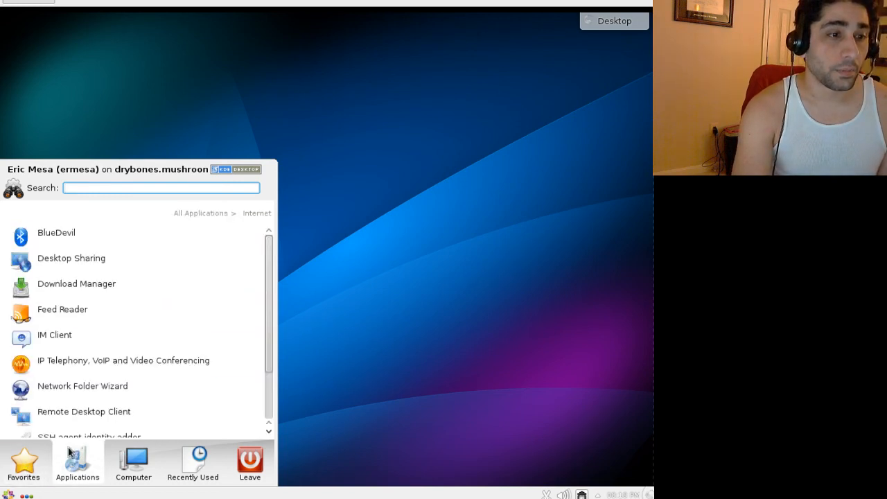
# Browse the Graphics category and its additional graphics applications in the launcher.
pyautogui.click(201, 213)
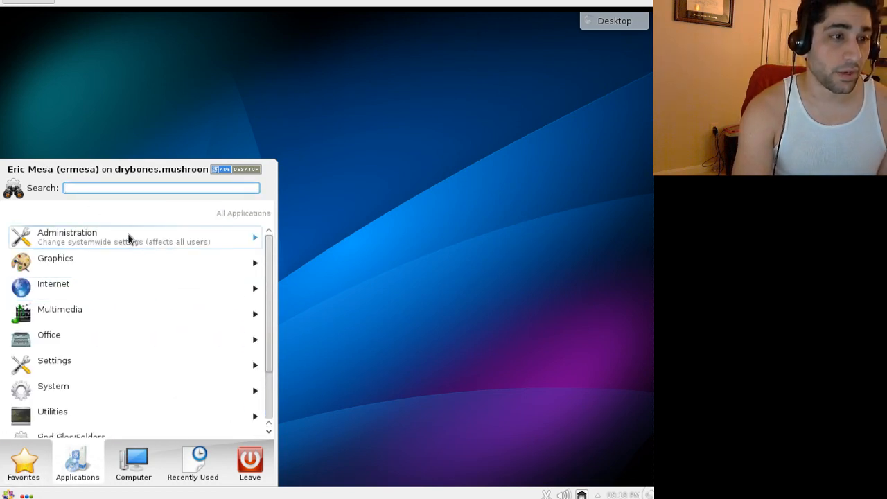
pyautogui.click(55, 262)
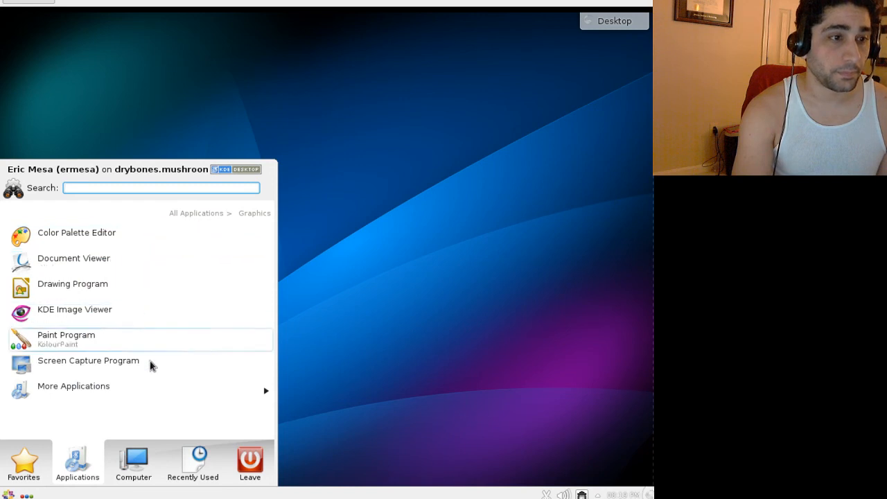
pyautogui.moveTo(167, 386)
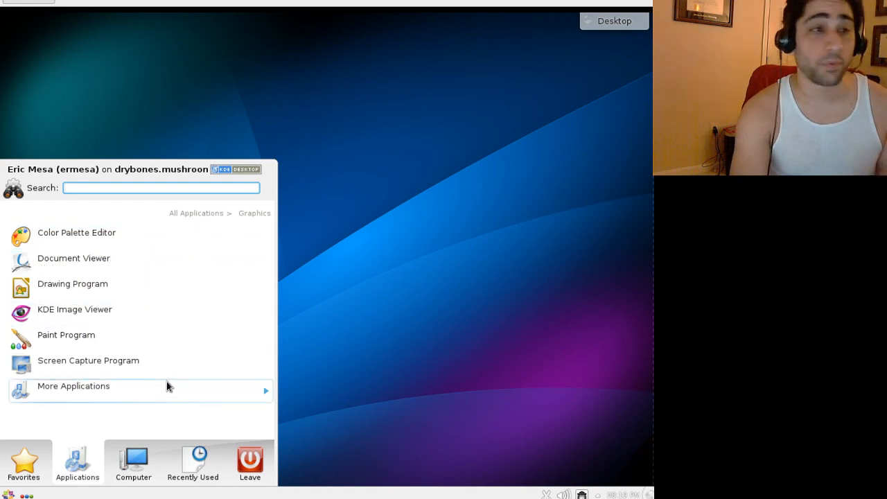
pyautogui.moveTo(121, 267)
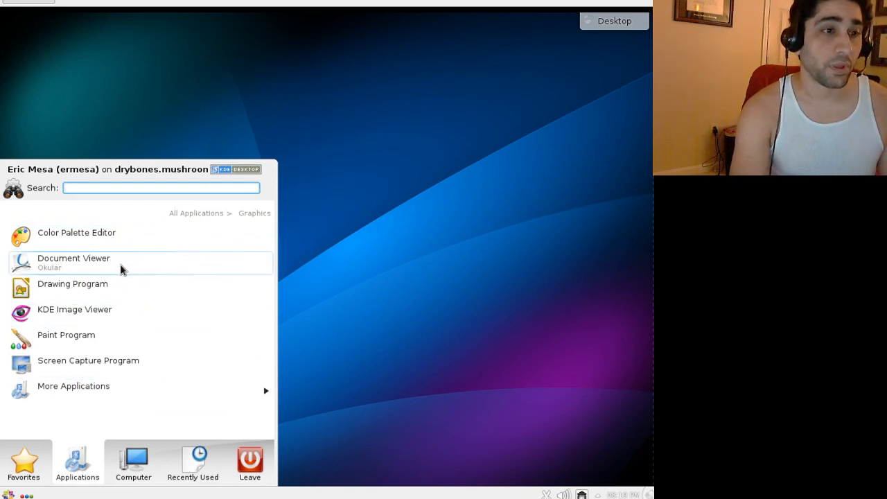
pyautogui.click(73, 386)
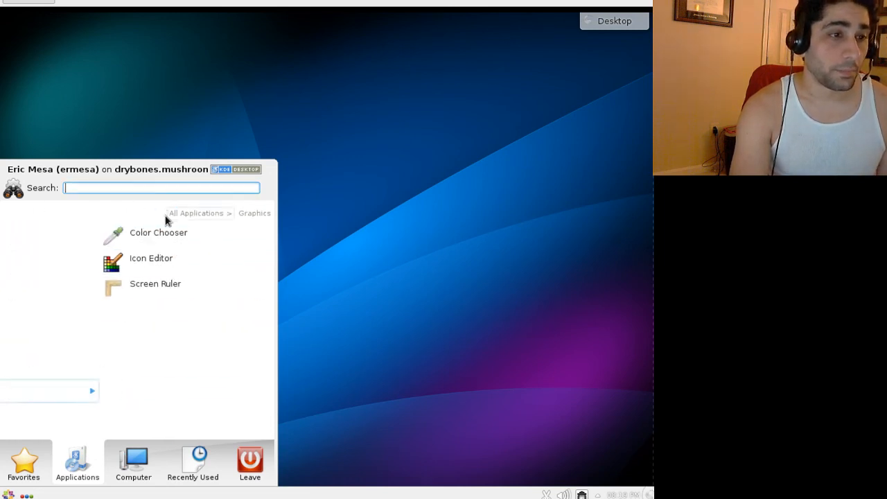
# Review the Office applications, then list Administration's Firewall, Print Settings and Date & Time.
pyautogui.click(196, 213)
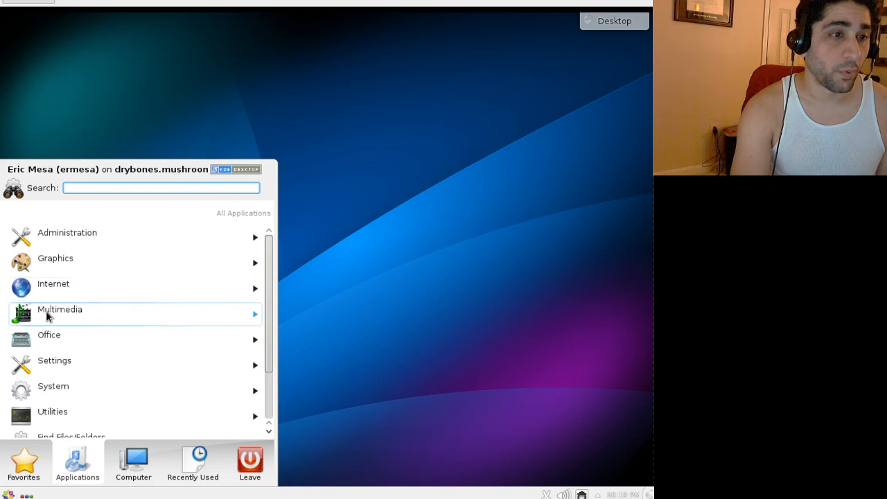
pyautogui.click(50, 334)
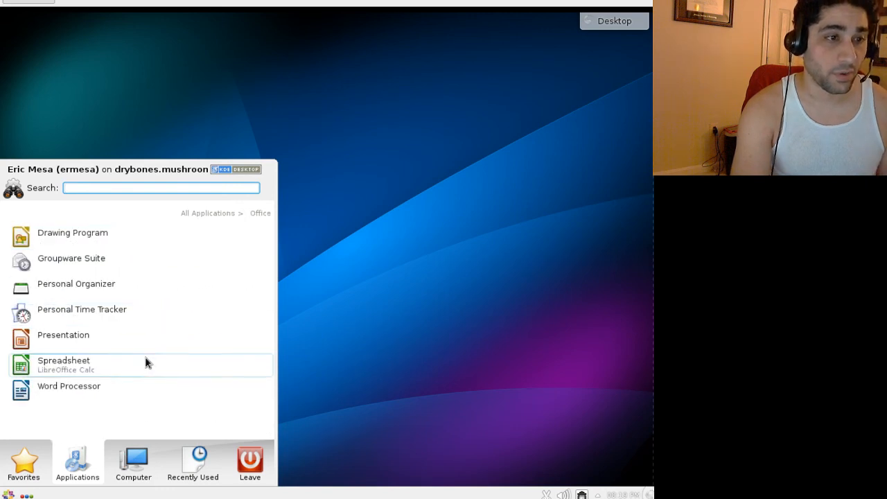
pyautogui.moveTo(125, 212)
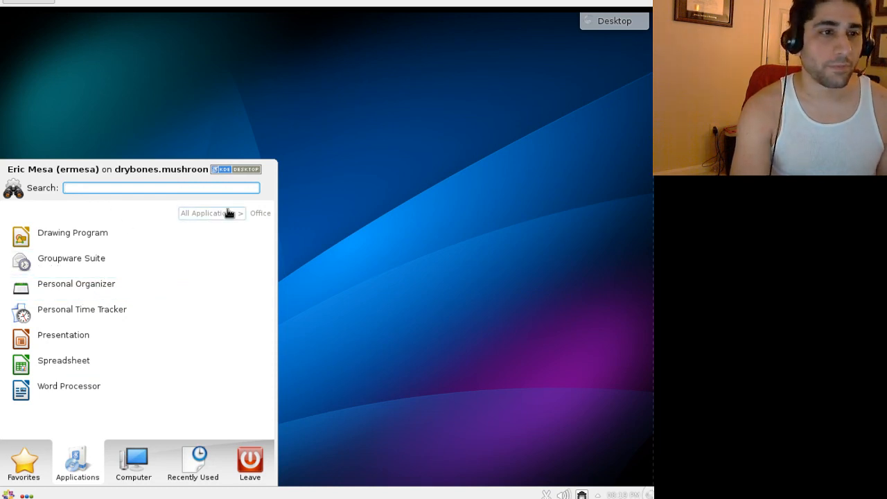
pyautogui.click(208, 213)
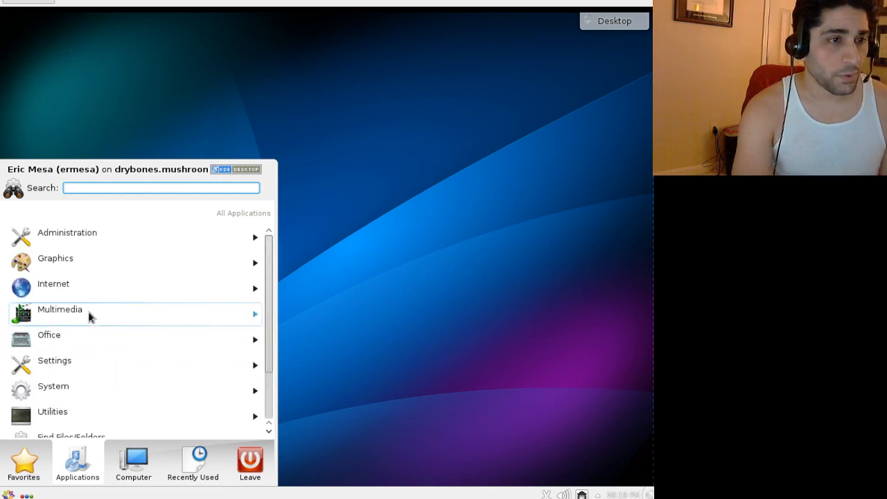
pyautogui.click(67, 232)
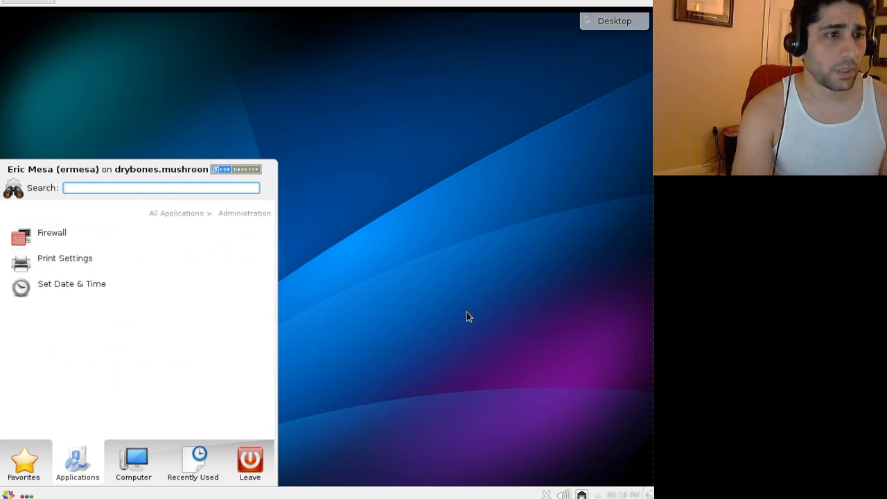